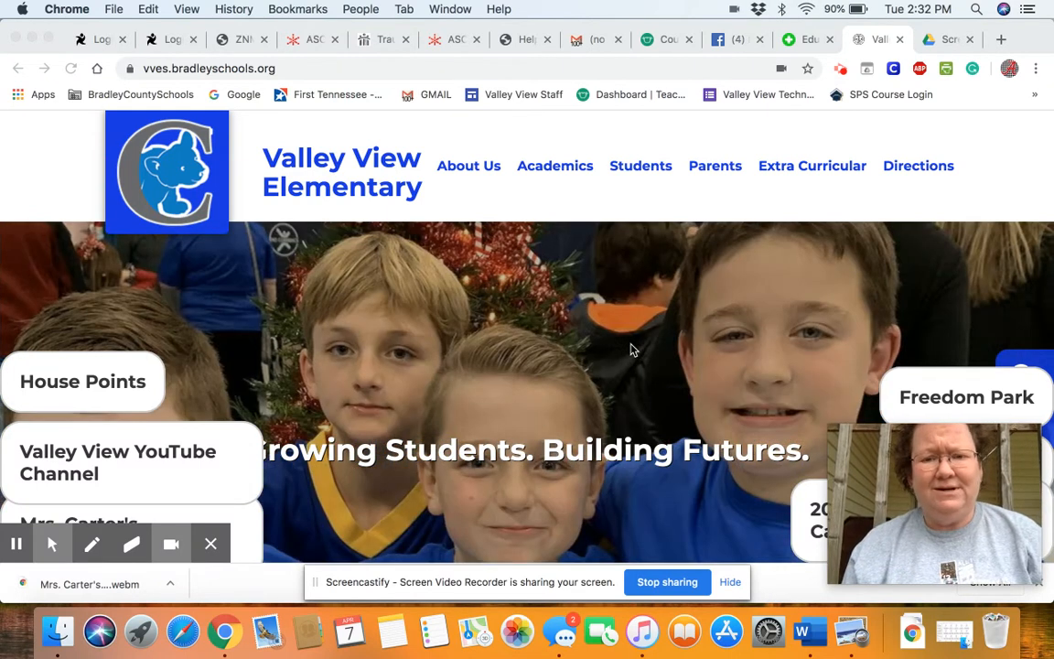
pyautogui.moveTo(626, 342)
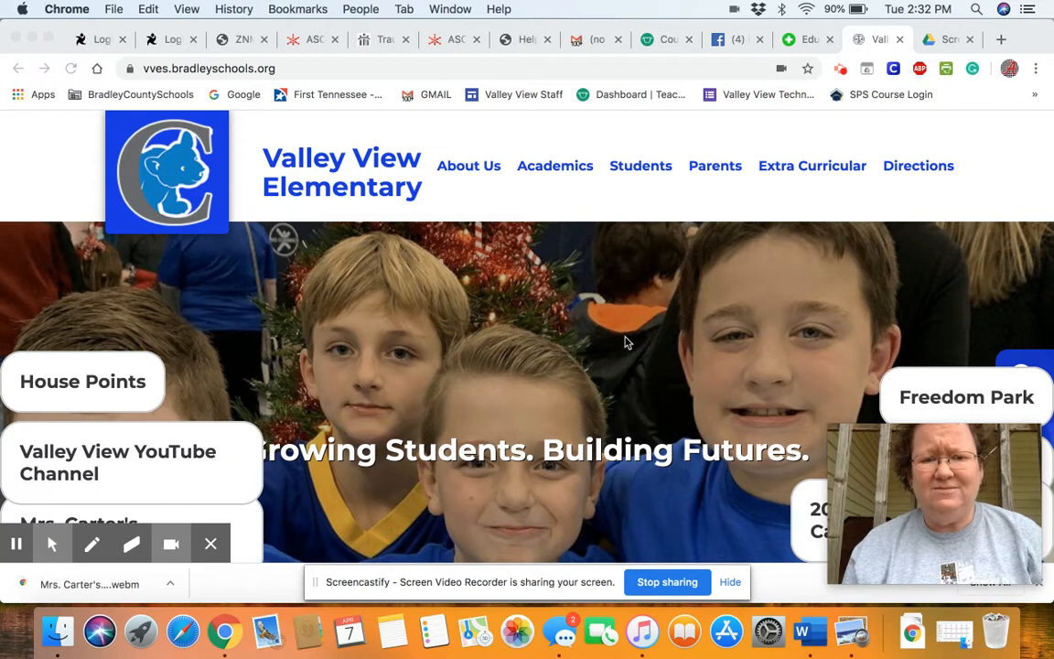
pyautogui.moveTo(517, 359)
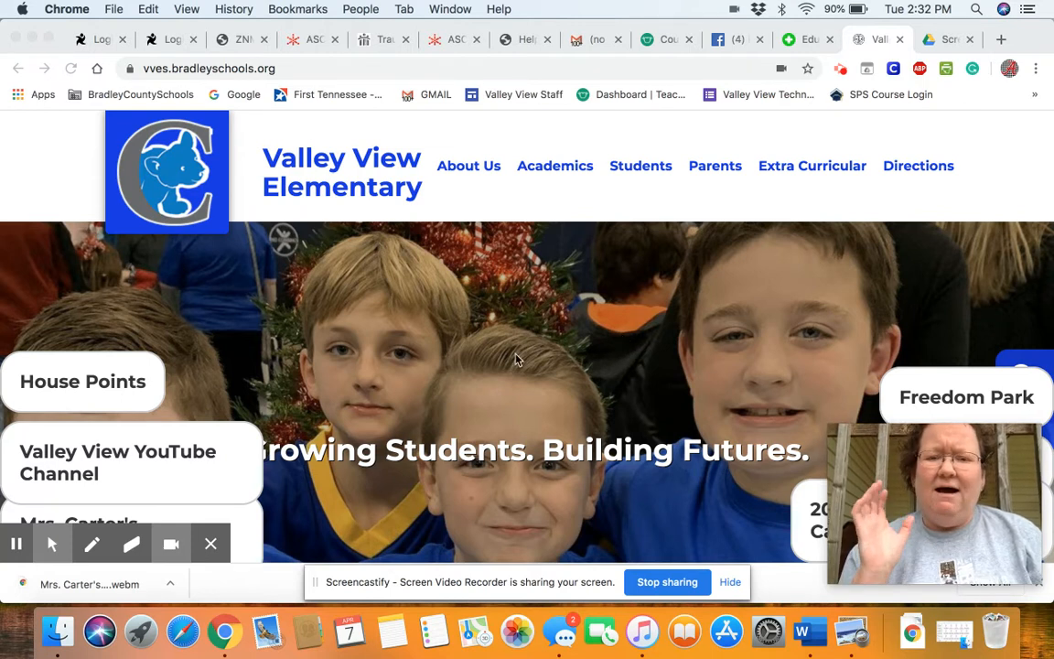
pyautogui.moveTo(637, 266)
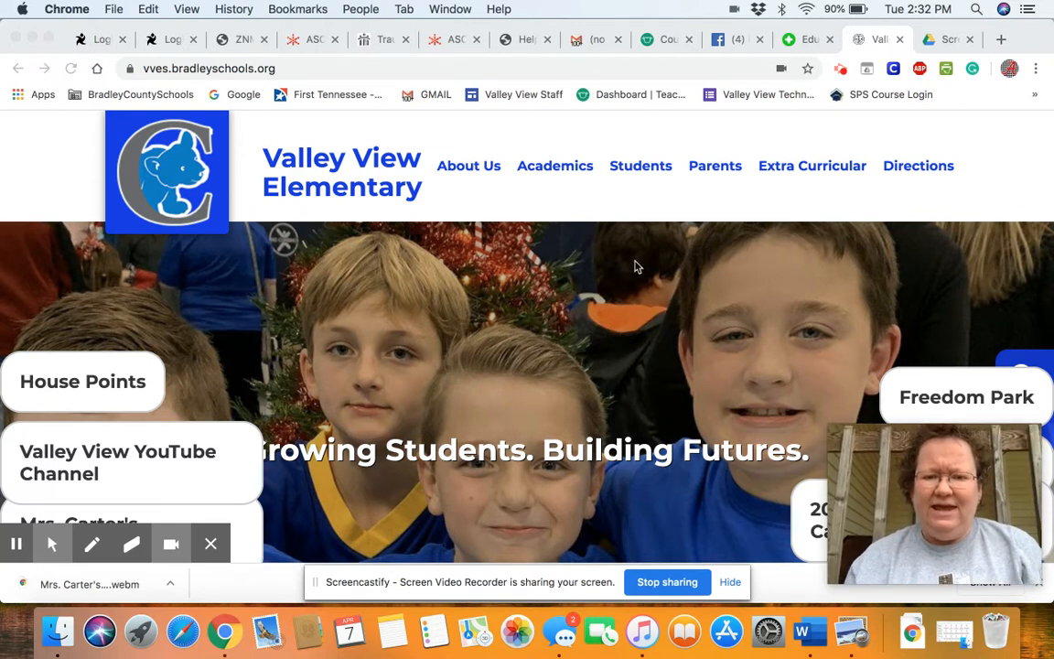
pyautogui.moveTo(555, 203)
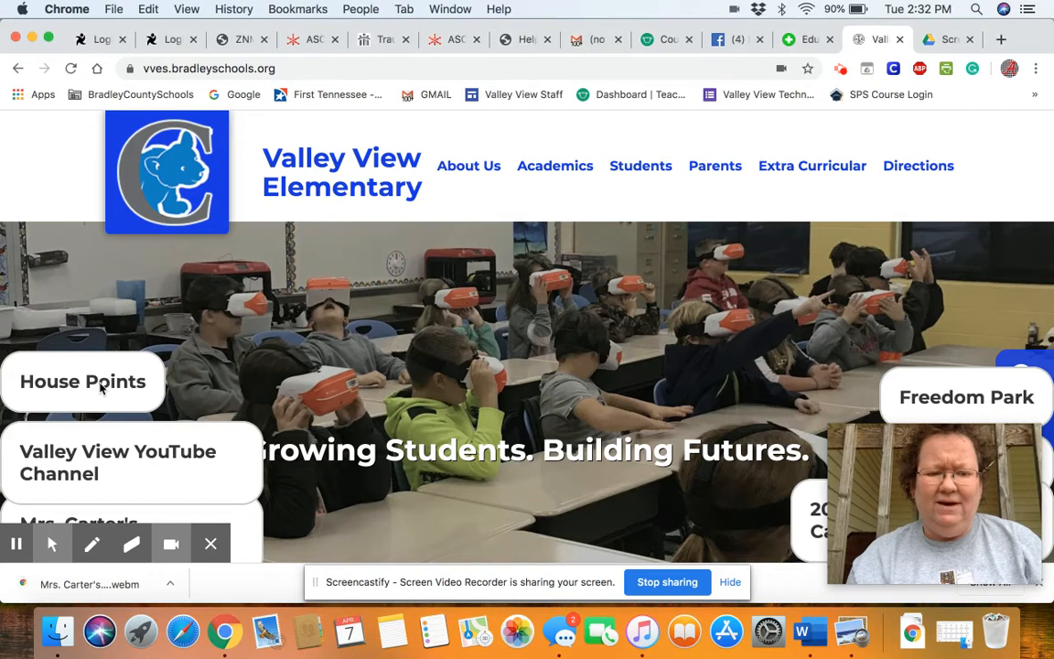
# - Open the House Points page and scroll down to the Current House Points bar chart
pyautogui.click(82, 382)
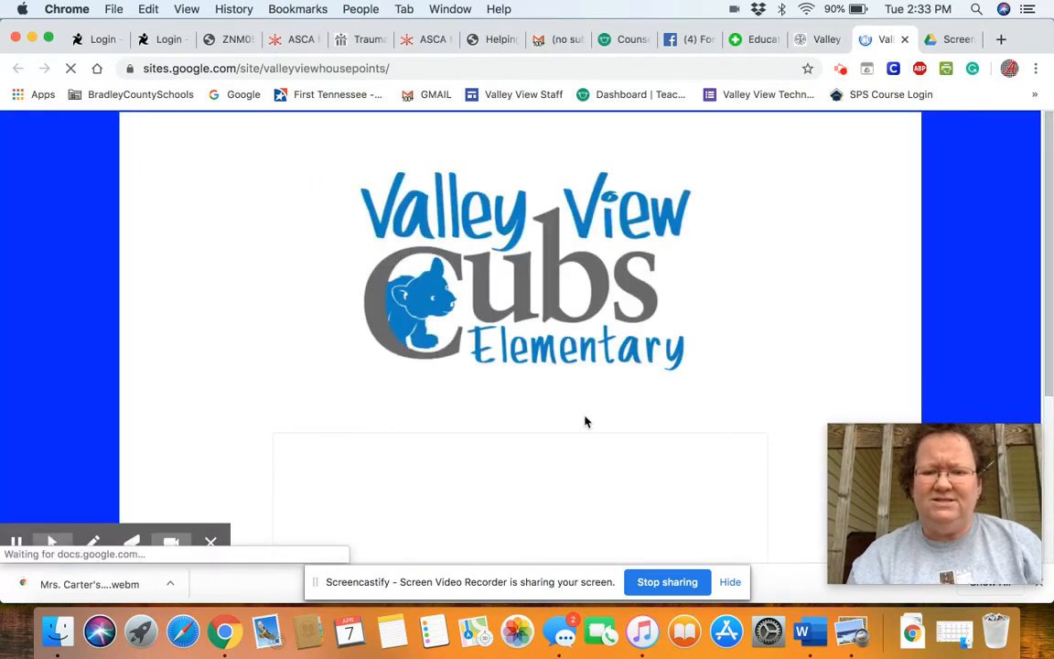
pyautogui.scroll(-3)
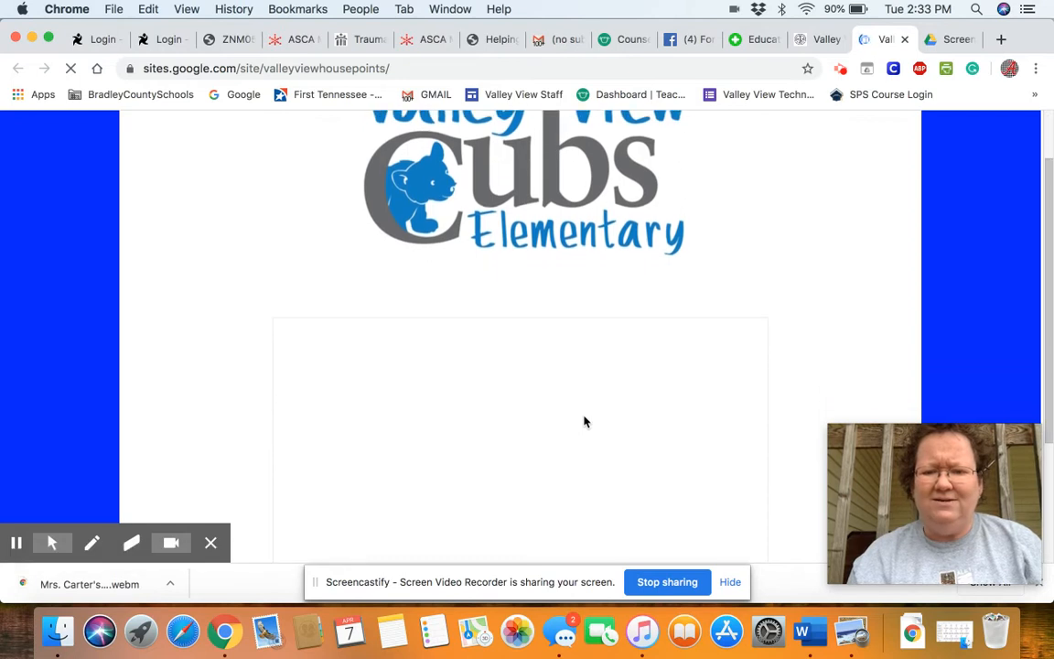
pyautogui.scroll(-3)
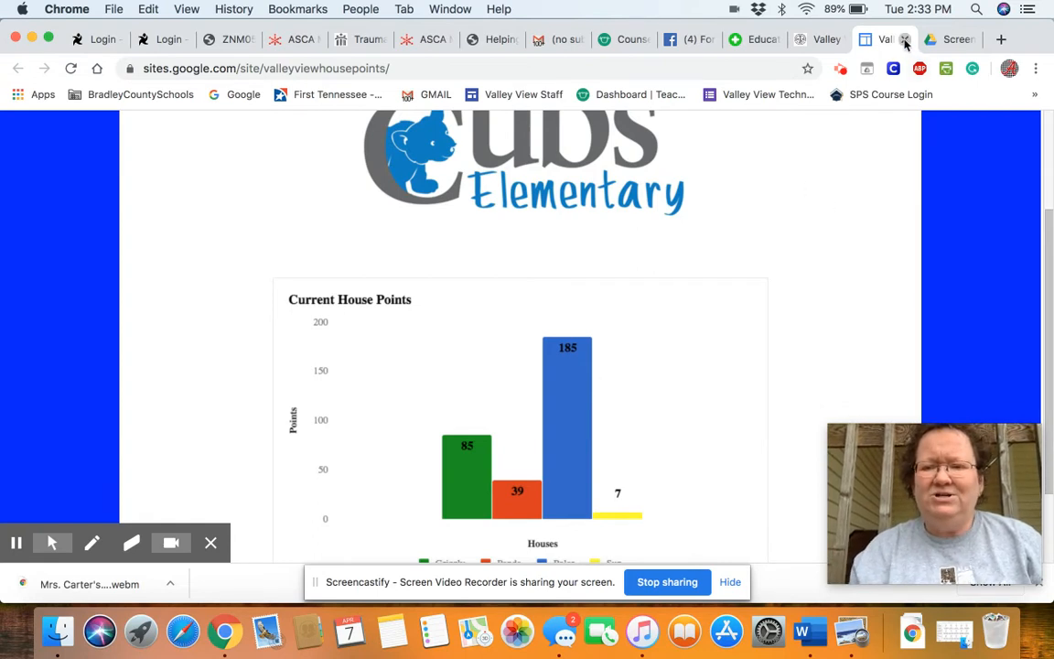
# - Close the House Points tab and open the Mrs. Carter's Clubhouse Drive folder
pyautogui.click(904, 40)
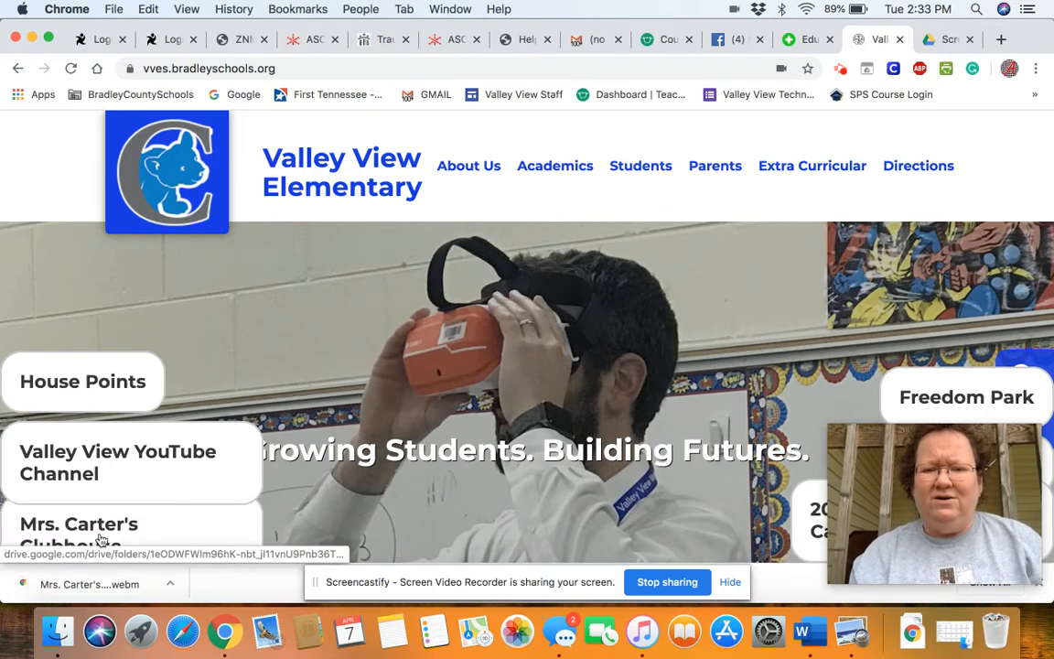
pyautogui.click(78, 525)
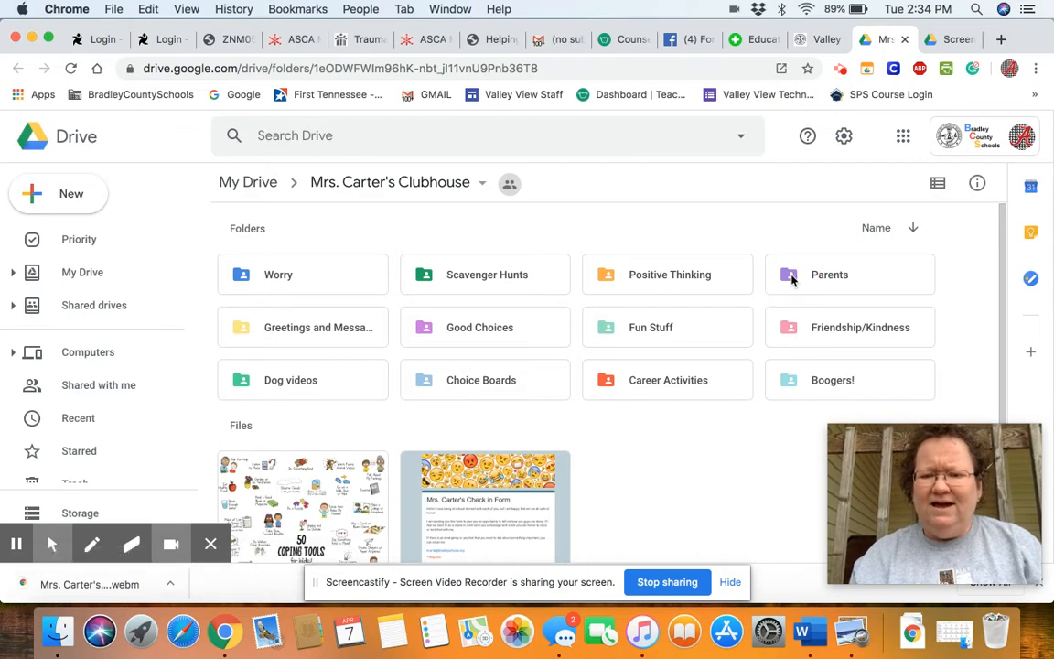
pyautogui.doubleClick(829, 275)
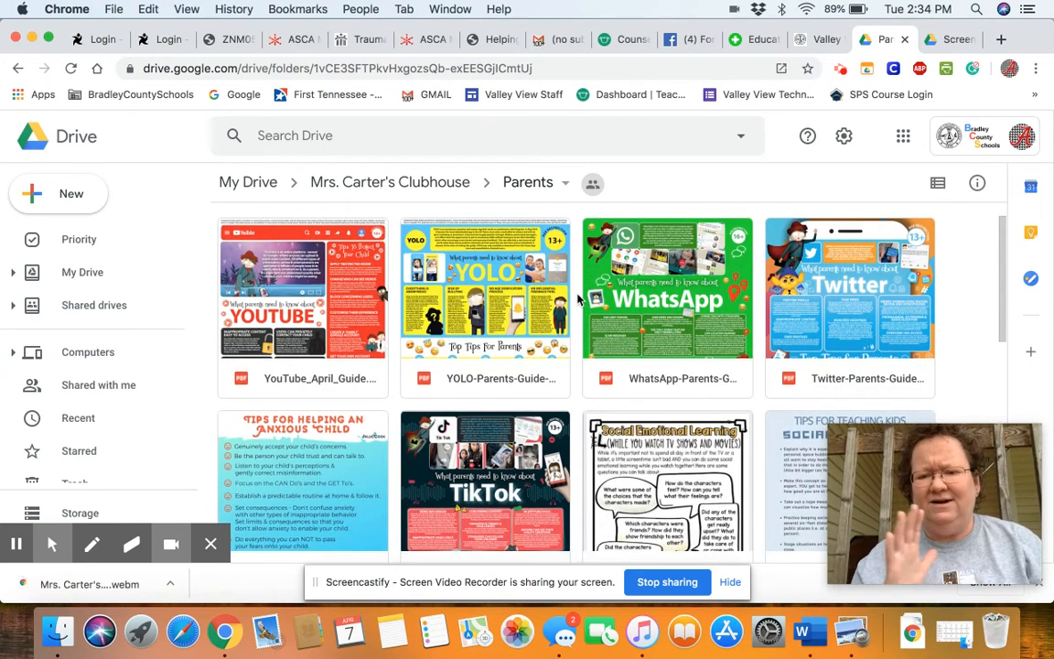
pyautogui.scroll(-3)
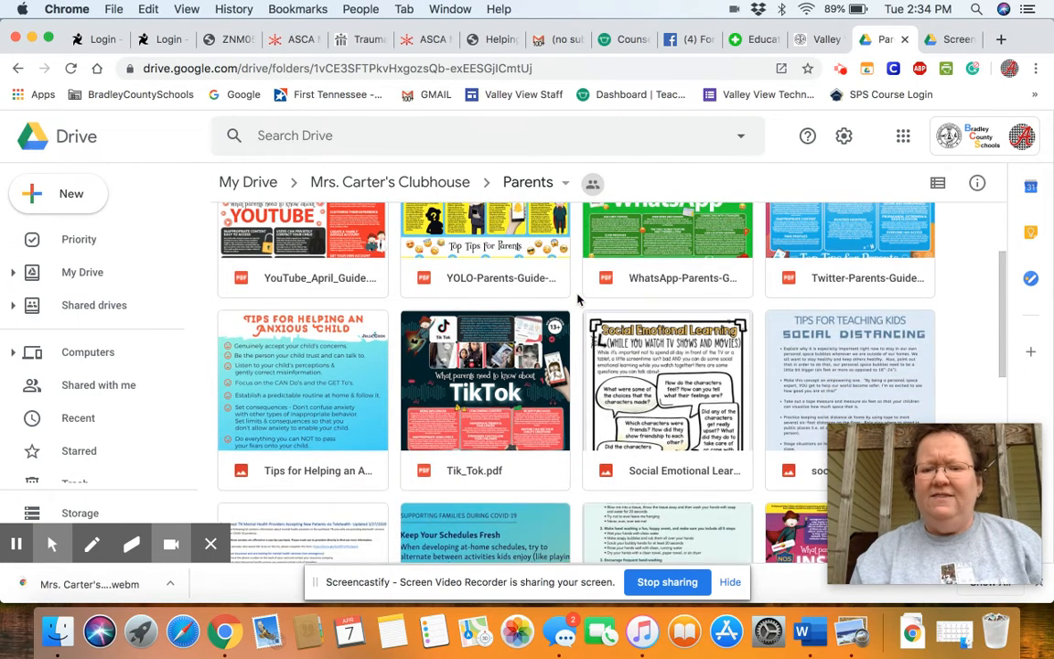
pyautogui.scroll(-3)
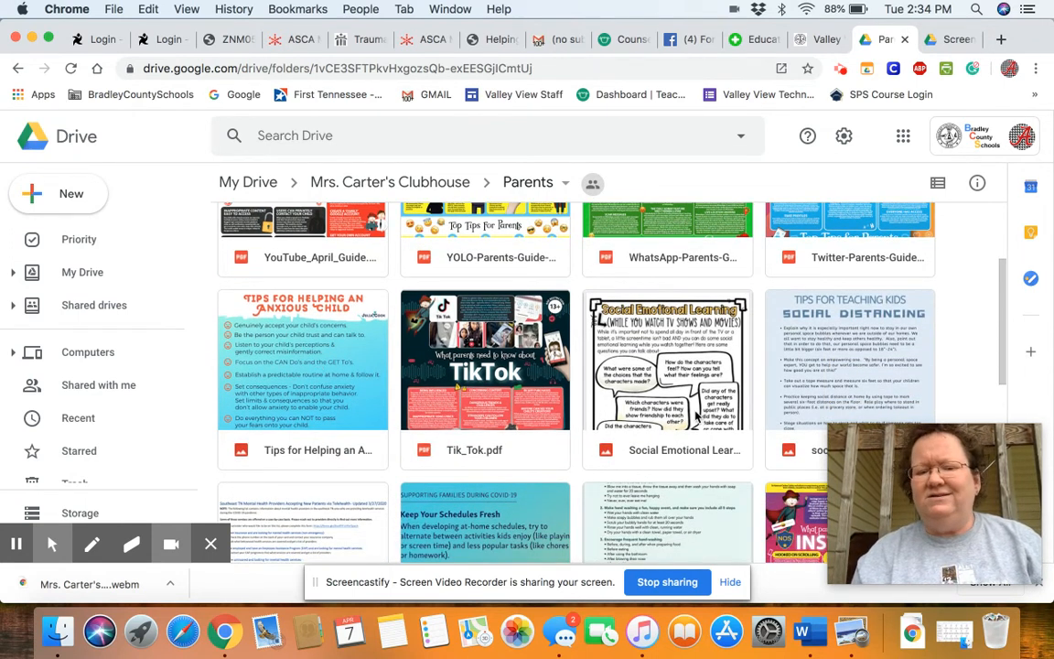
pyautogui.scroll(-3)
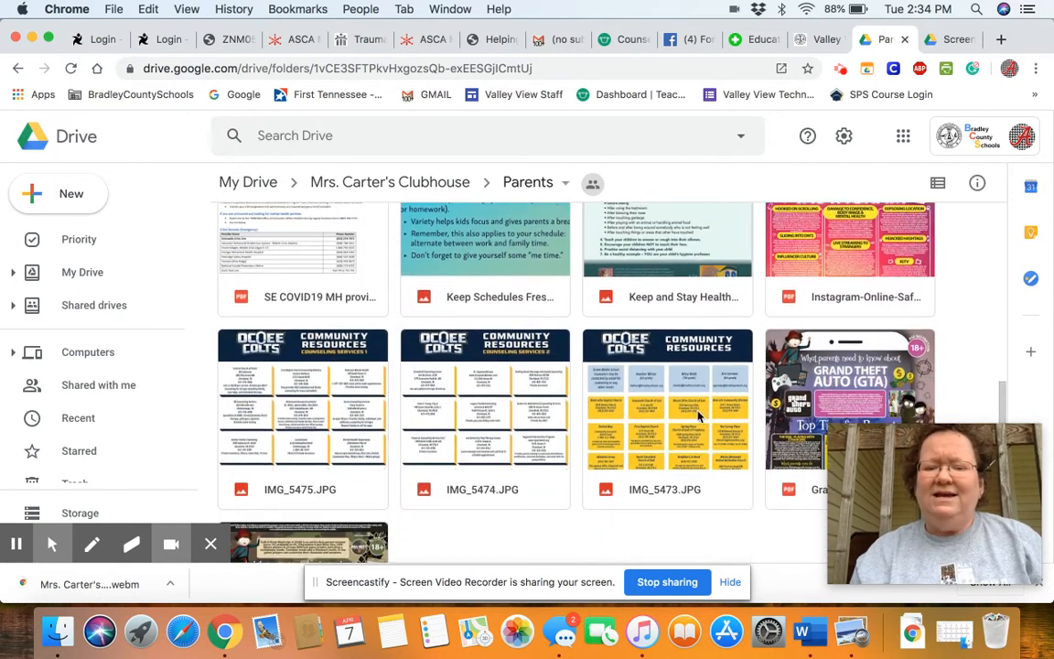
pyautogui.scroll(-3)
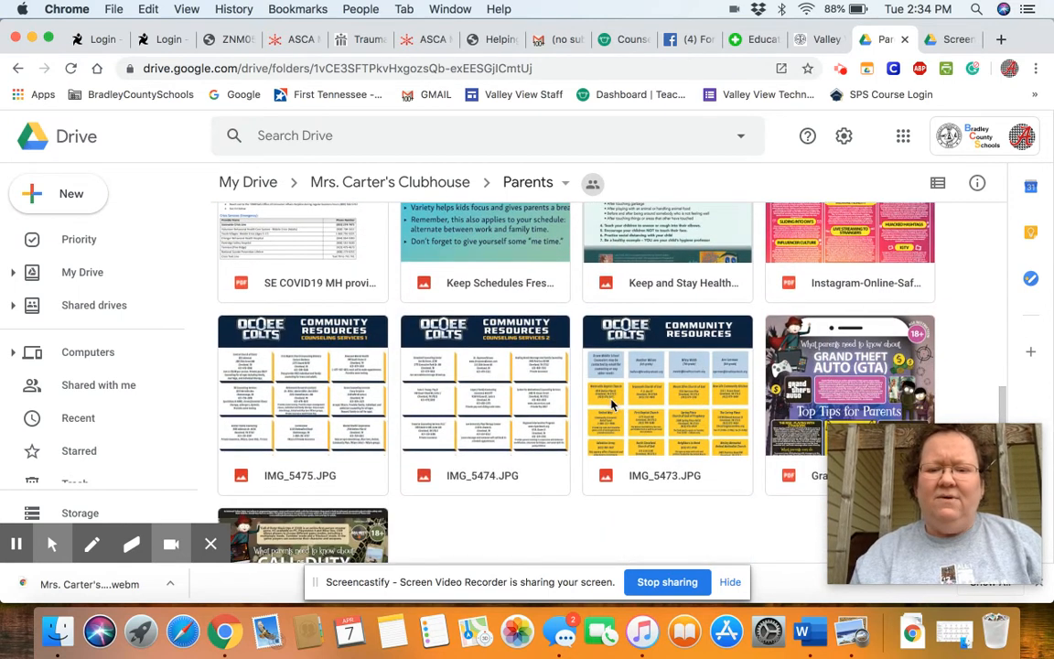
pyautogui.moveTo(704, 409)
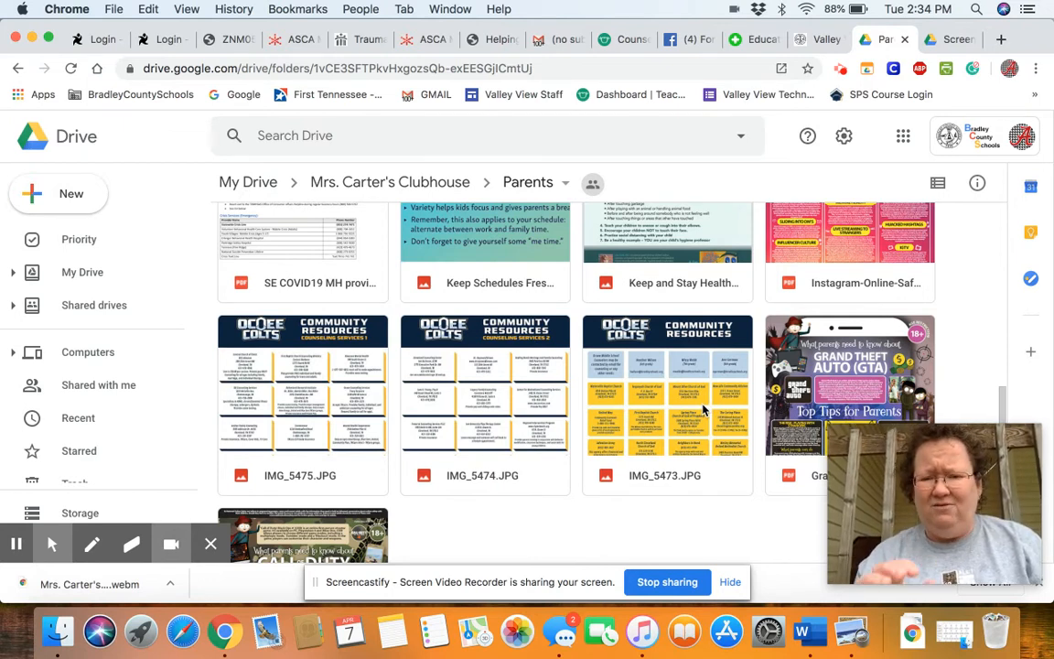
pyautogui.moveTo(654, 441)
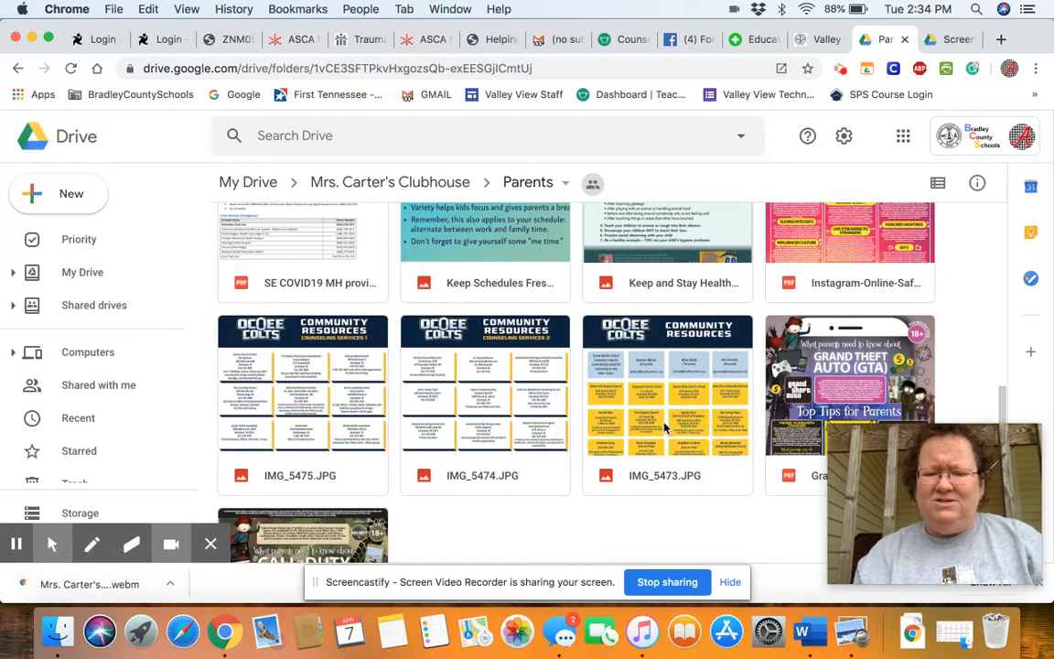
pyautogui.moveTo(524, 414)
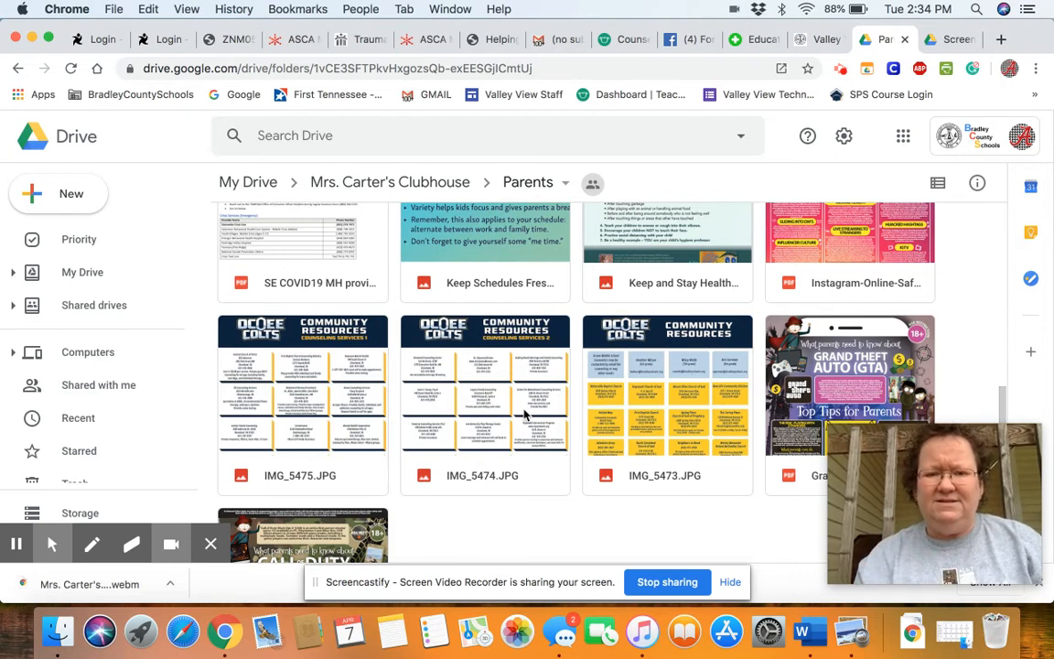
pyautogui.scroll(3)
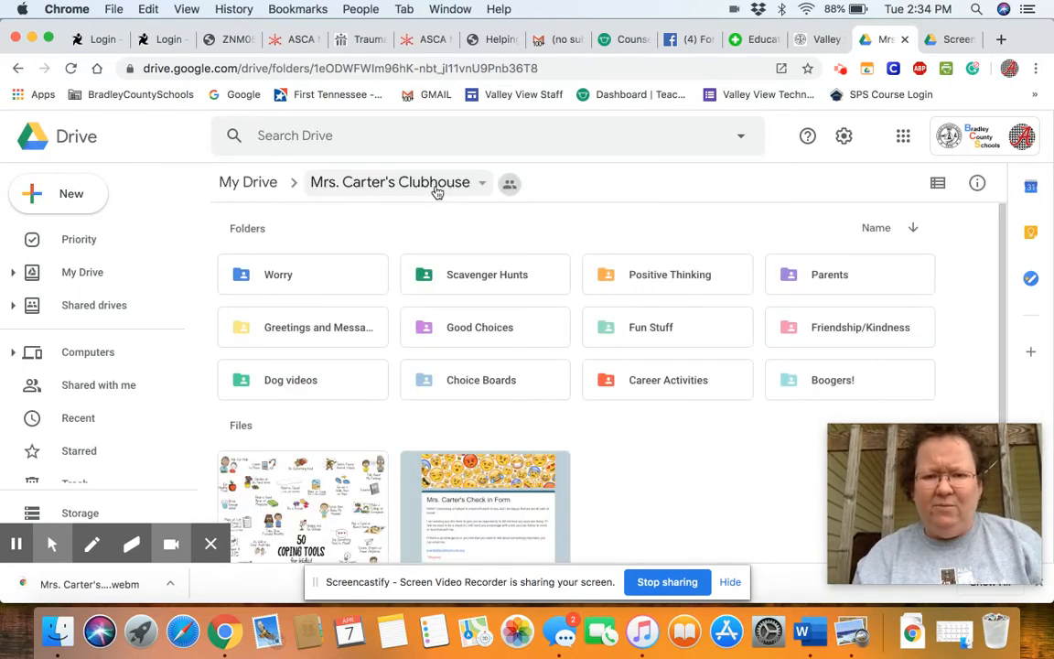
pyautogui.moveTo(854, 403)
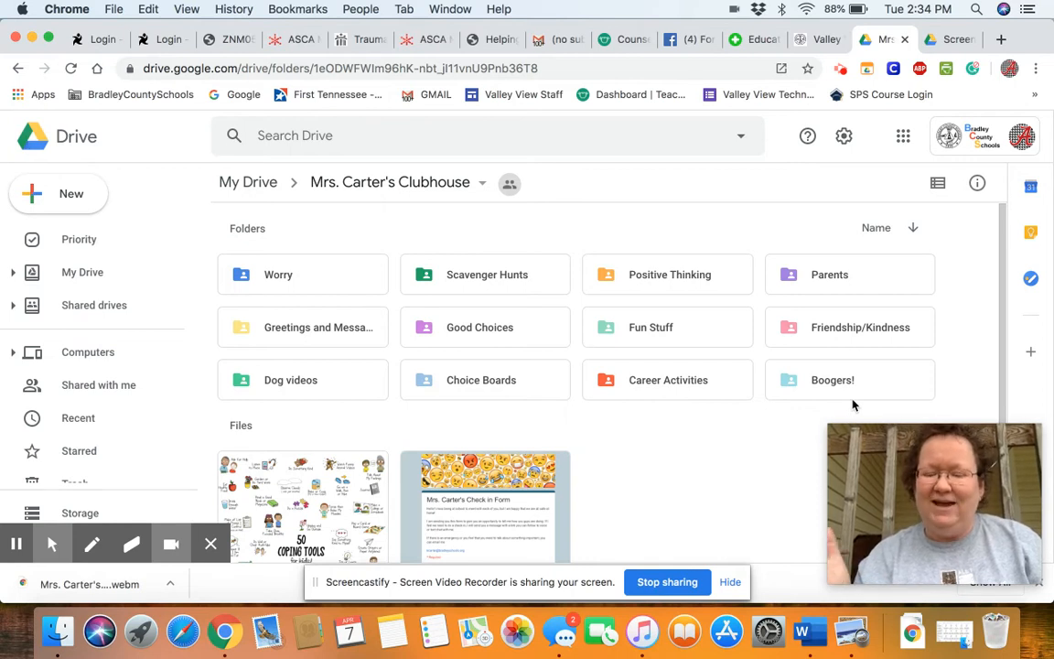
pyautogui.moveTo(809, 387)
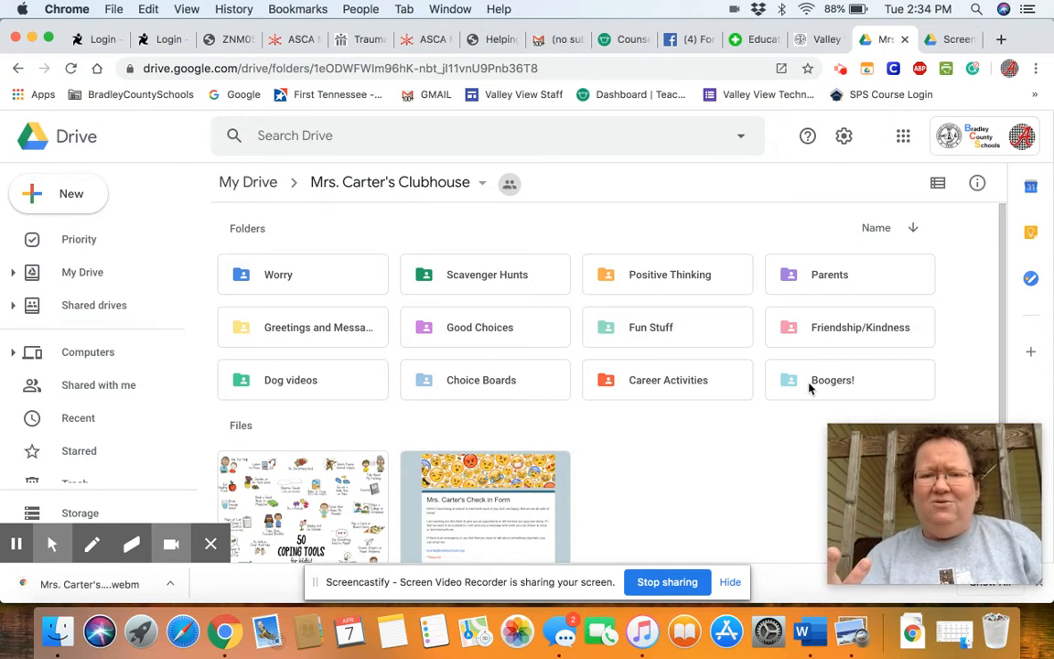
pyautogui.moveTo(714, 336)
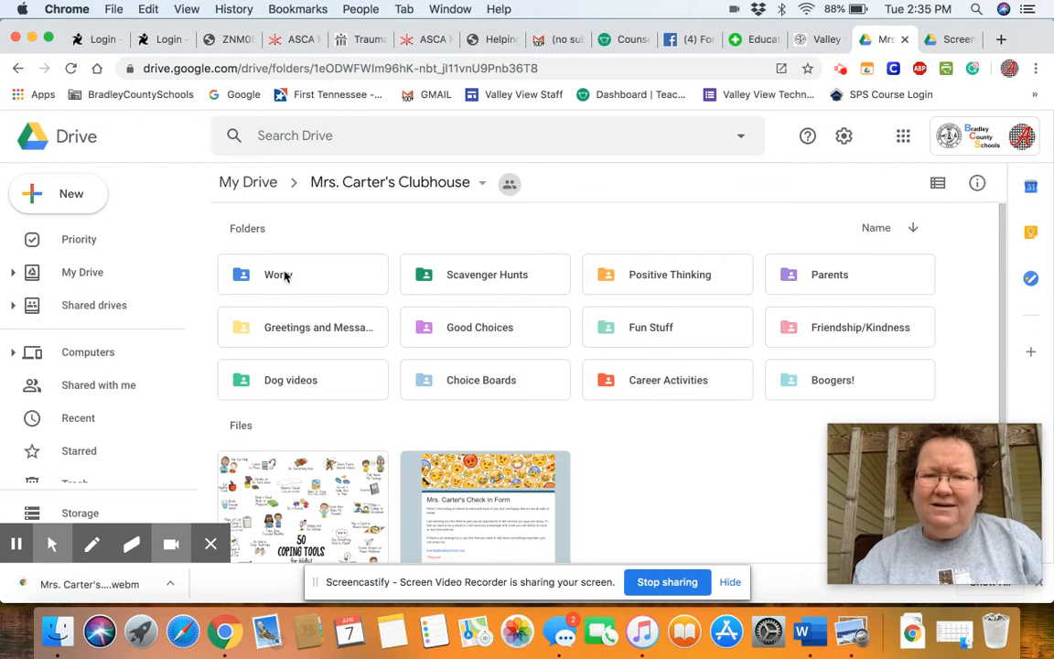
# - Select the Scavenger Hunts folder among the Clubhouse subfolders
pyautogui.doubleClick(278, 275)
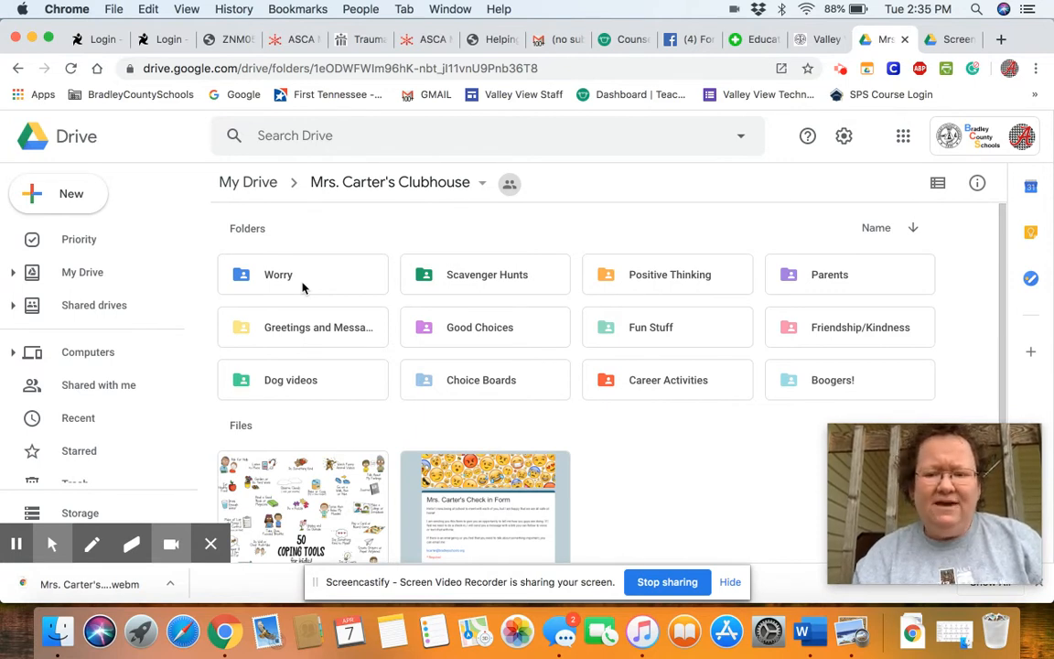
pyautogui.moveTo(483, 283)
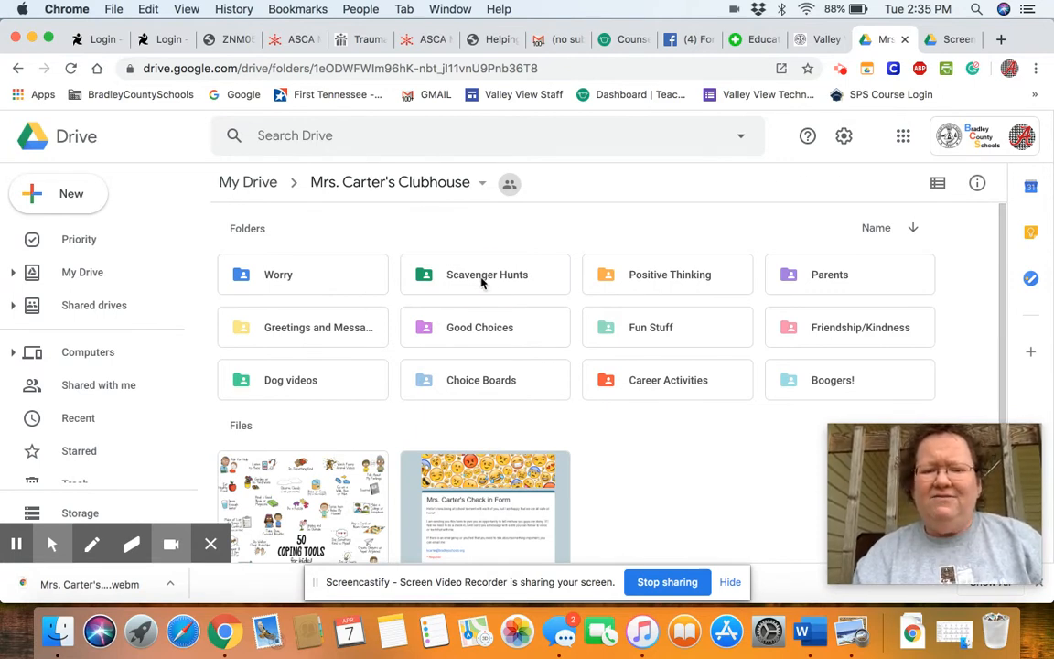
pyautogui.click(485, 275)
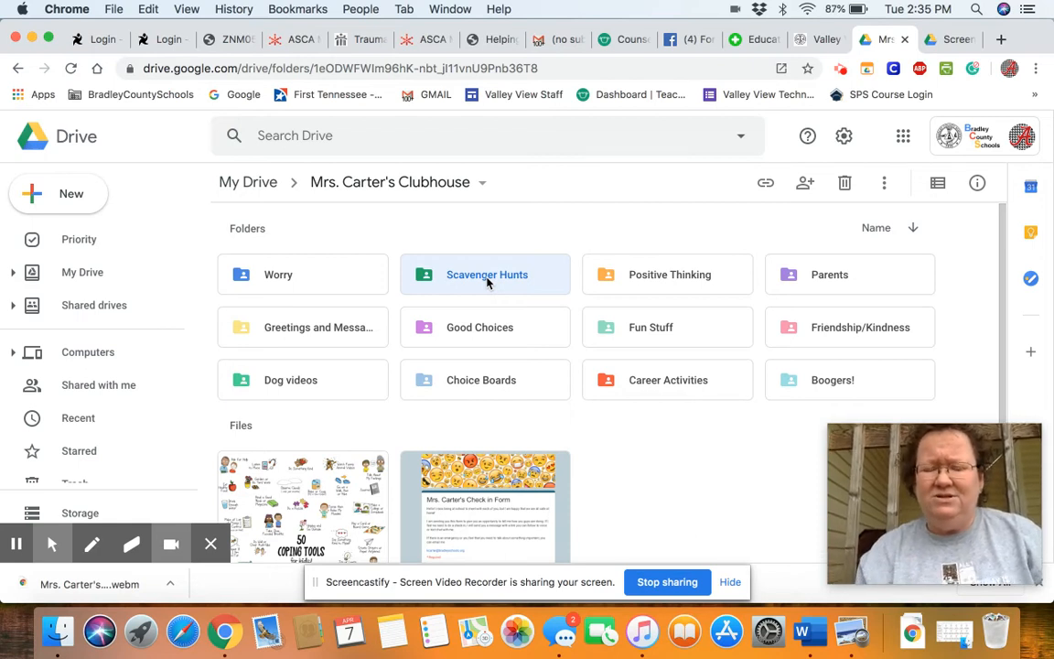
pyautogui.moveTo(684, 311)
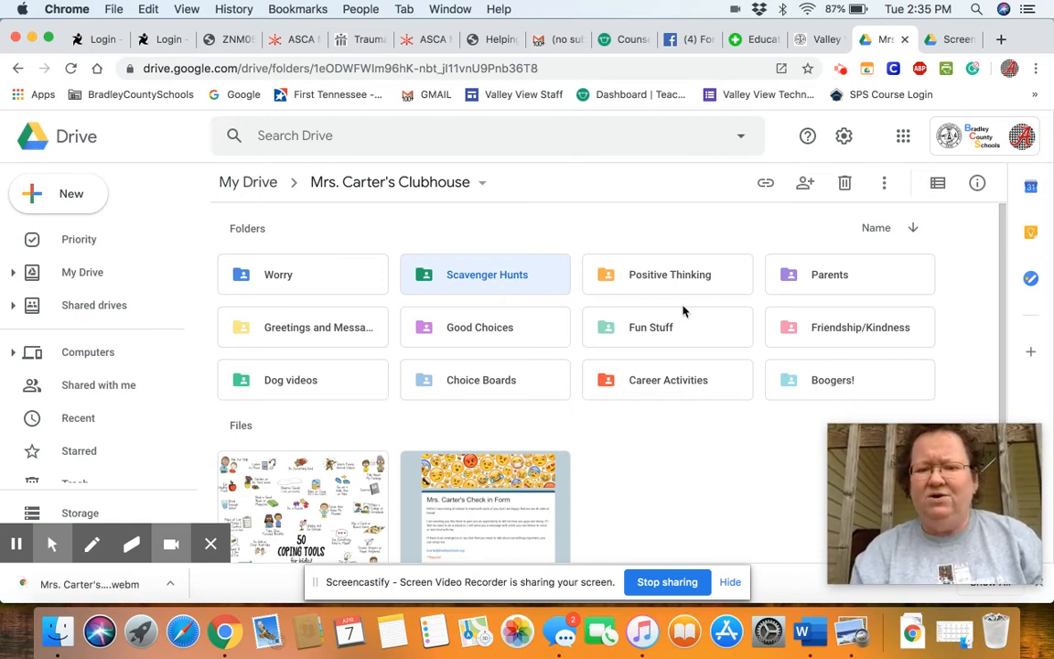
pyautogui.moveTo(661, 274)
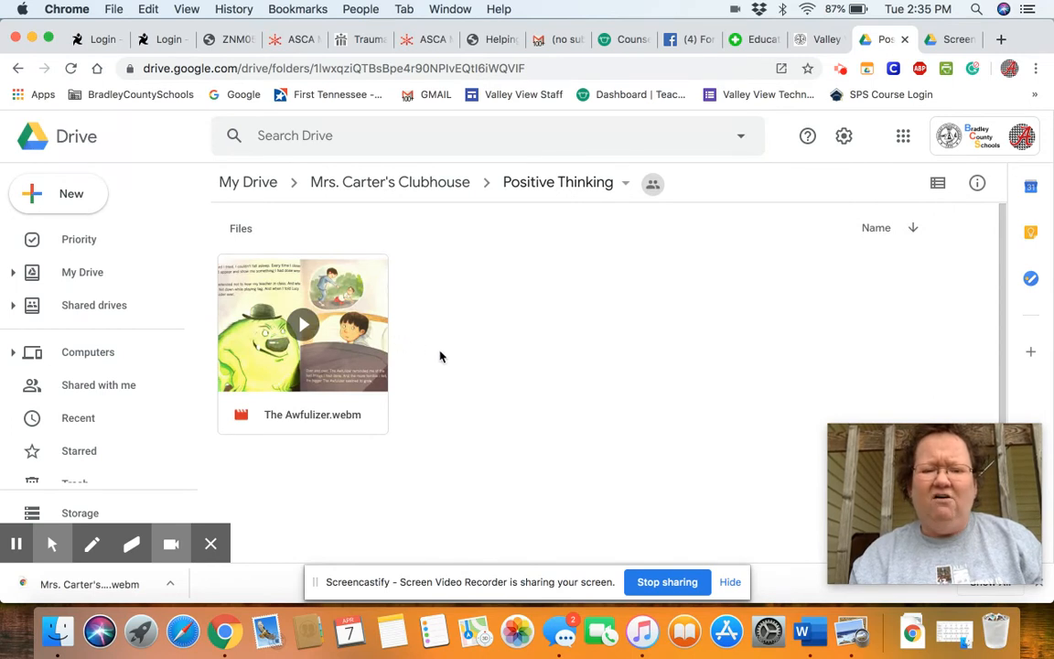
pyautogui.moveTo(464, 342)
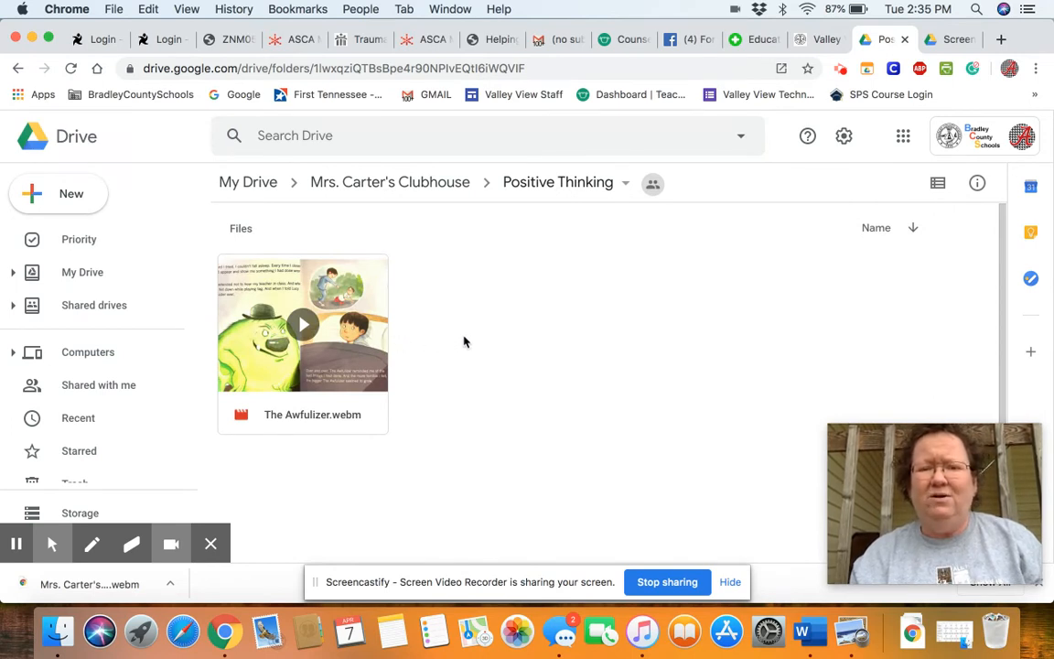
pyautogui.moveTo(462, 219)
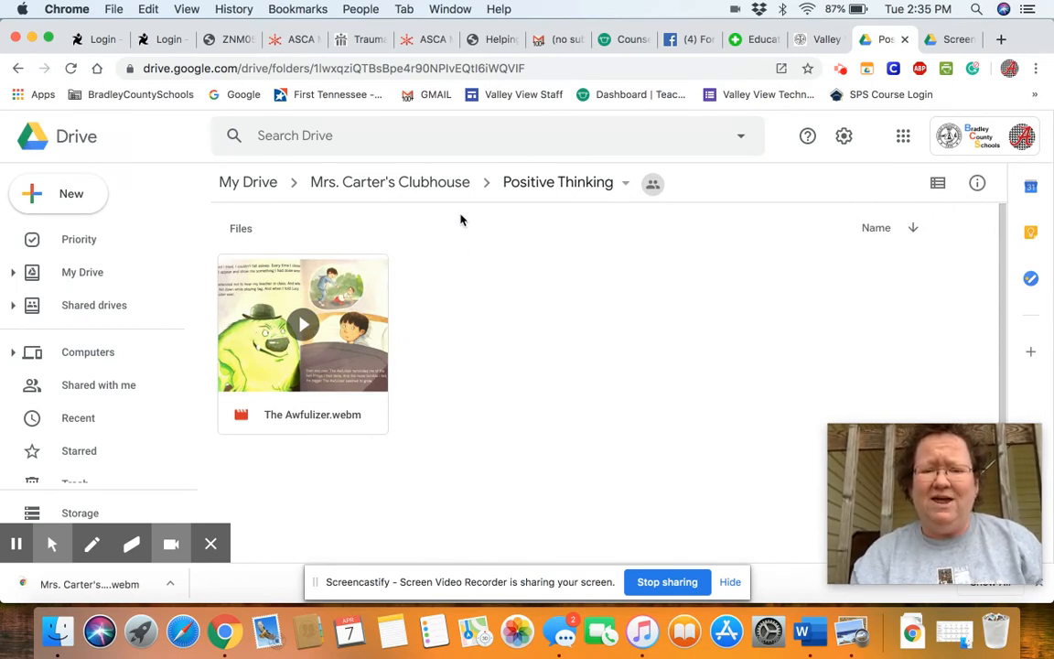
pyautogui.moveTo(455, 183)
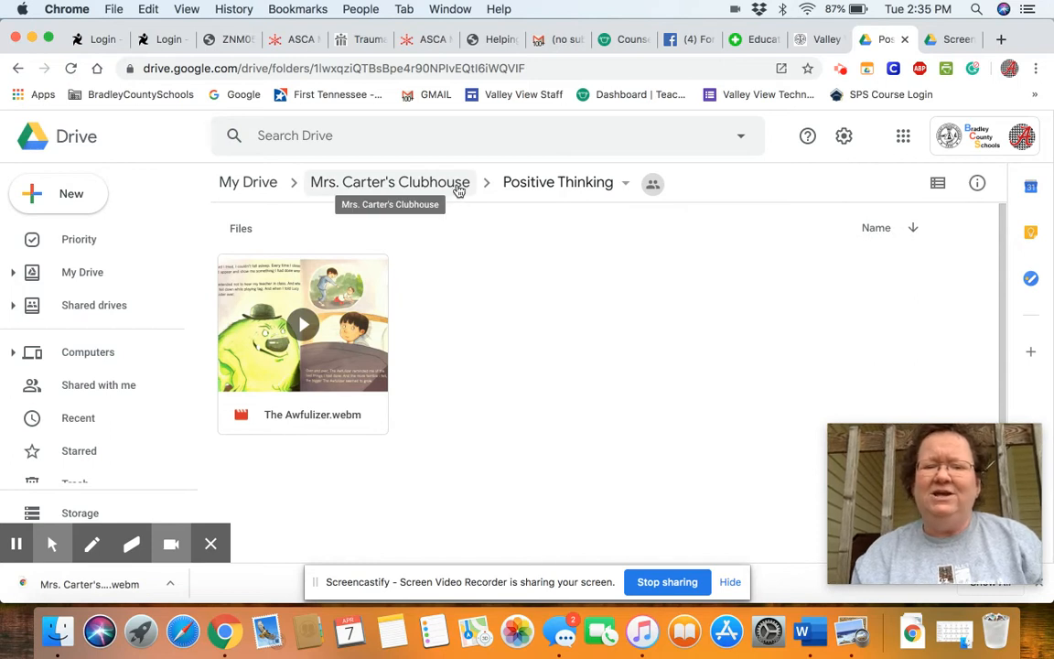
# - Return to the Mrs. Carter's Clubhouse folder and select the Good Choices folder
pyautogui.click(390, 183)
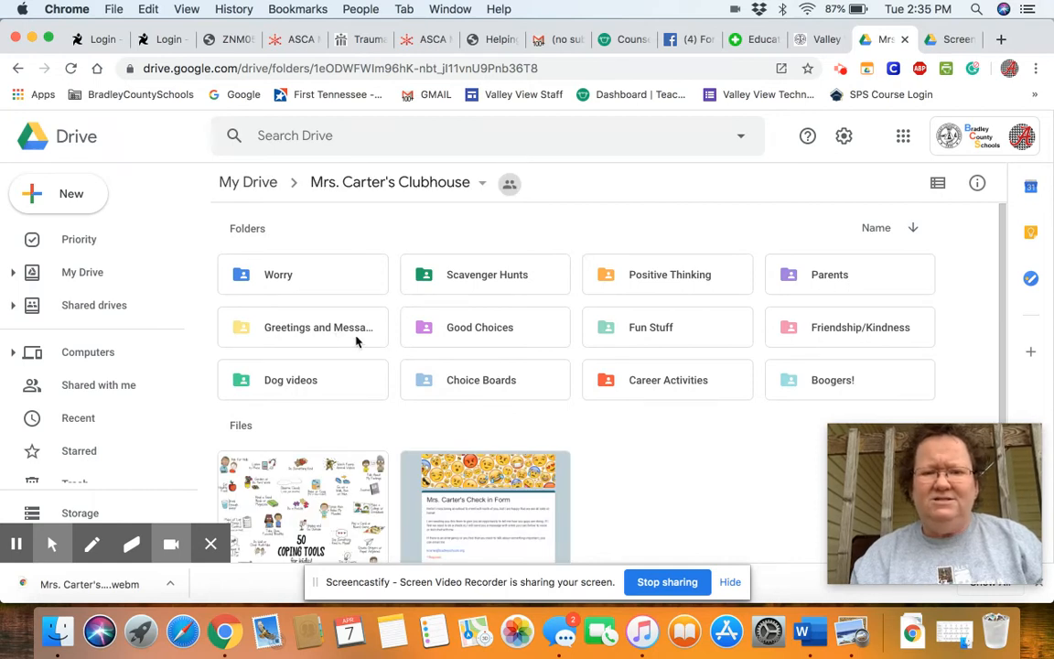
pyautogui.moveTo(329, 327)
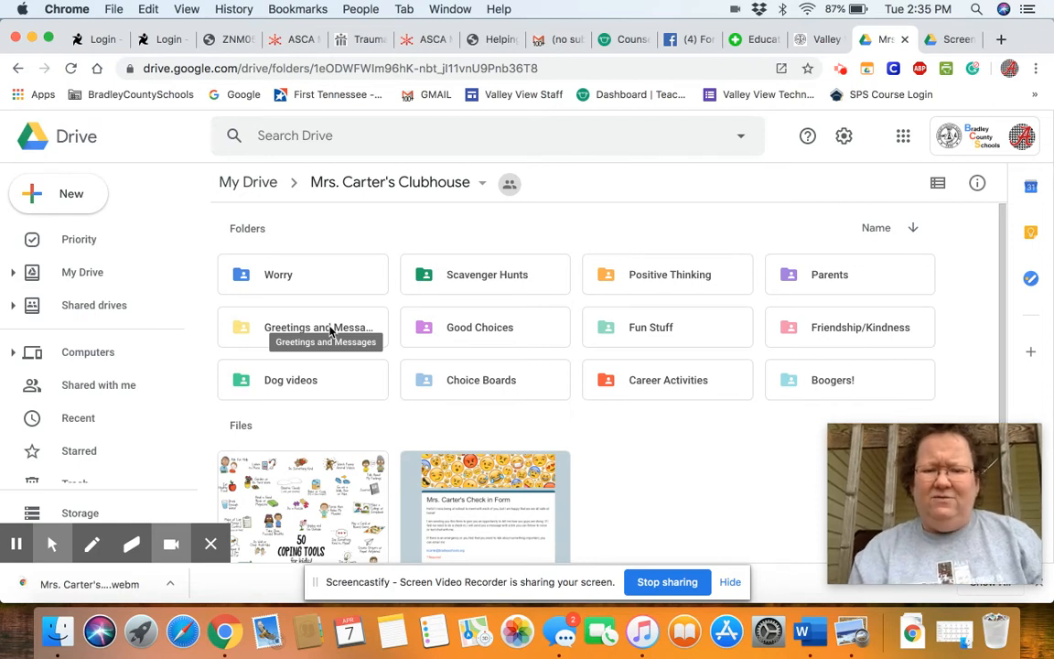
pyautogui.click(478, 327)
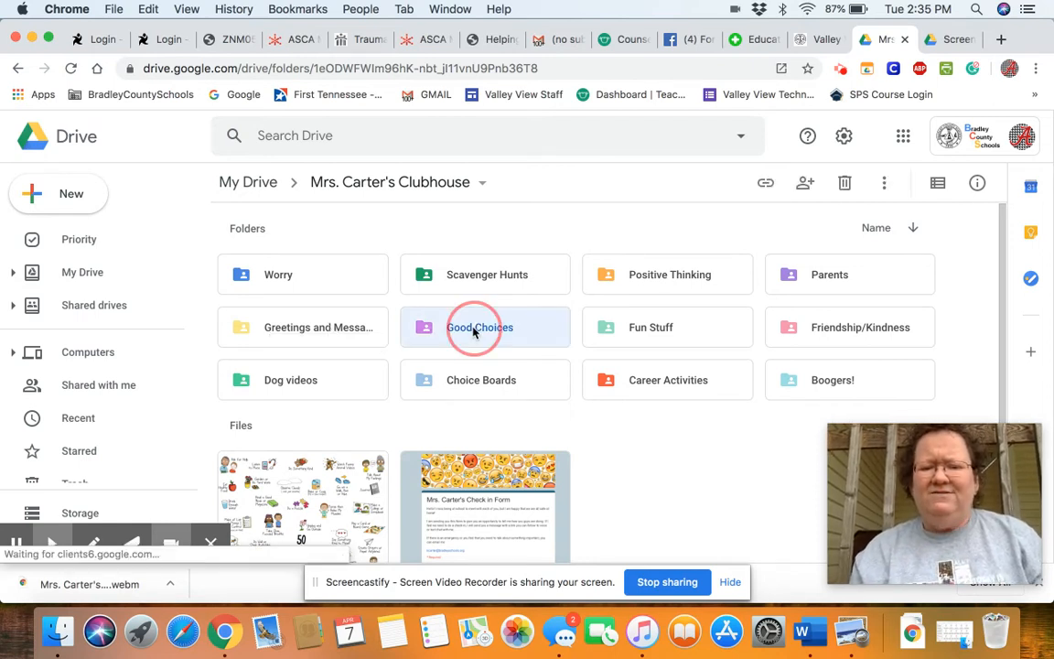
pyautogui.doubleClick(480, 326)
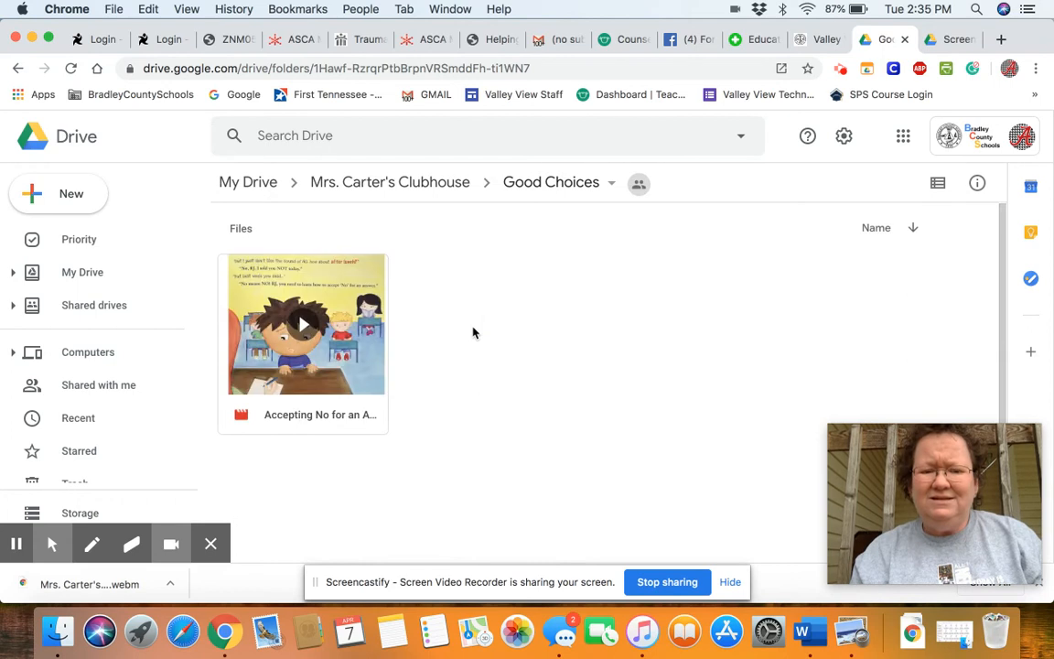
pyautogui.moveTo(311, 414)
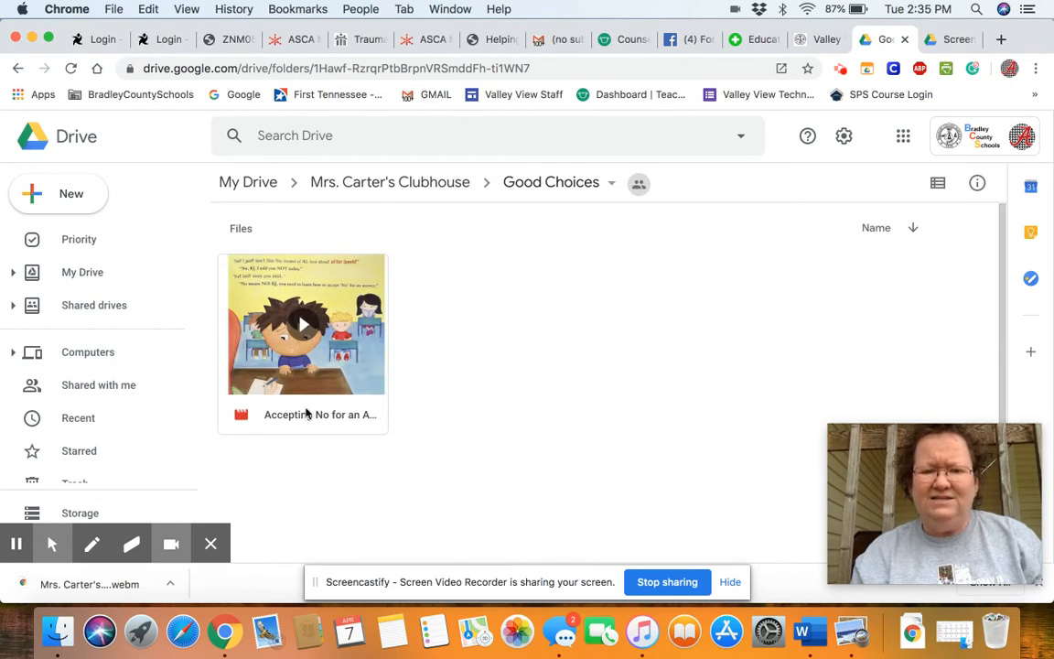
pyautogui.moveTo(465, 425)
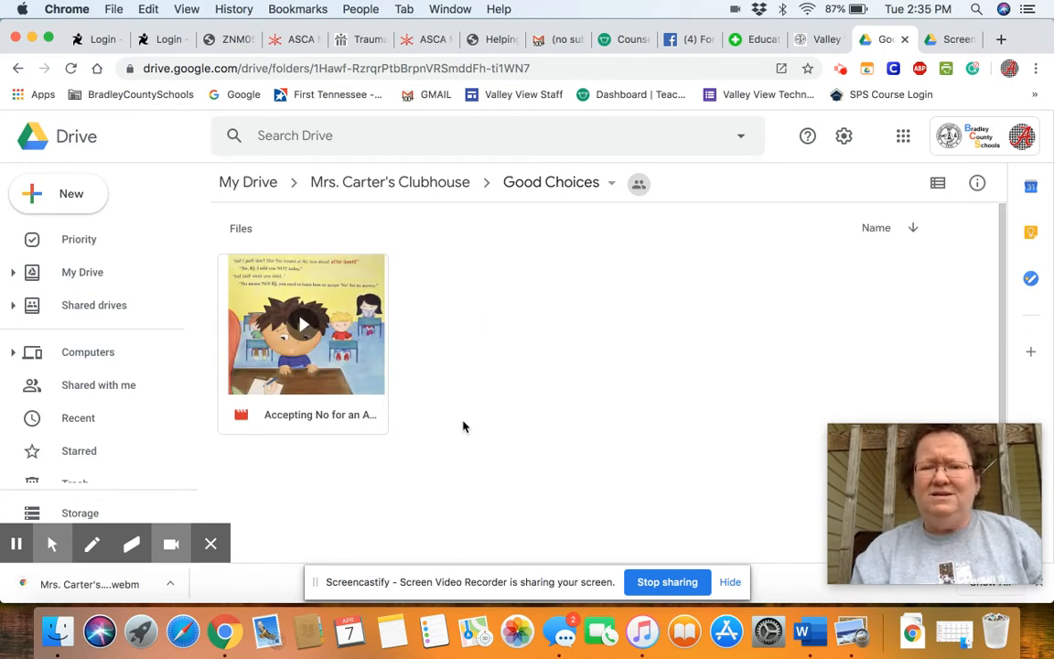
pyautogui.moveTo(543, 435)
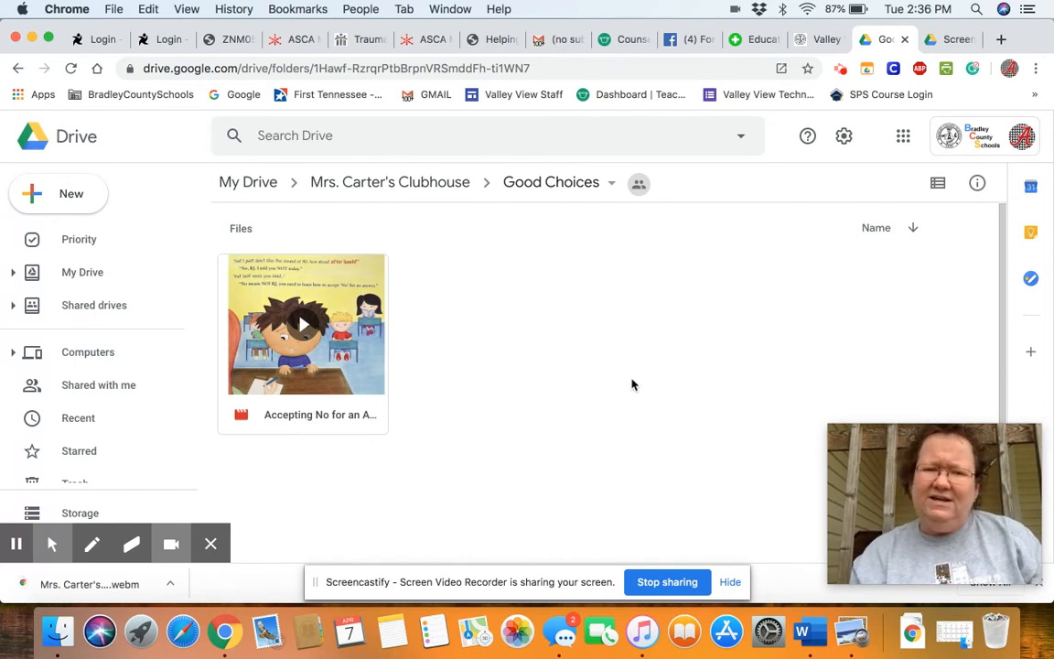
pyautogui.click(390, 182)
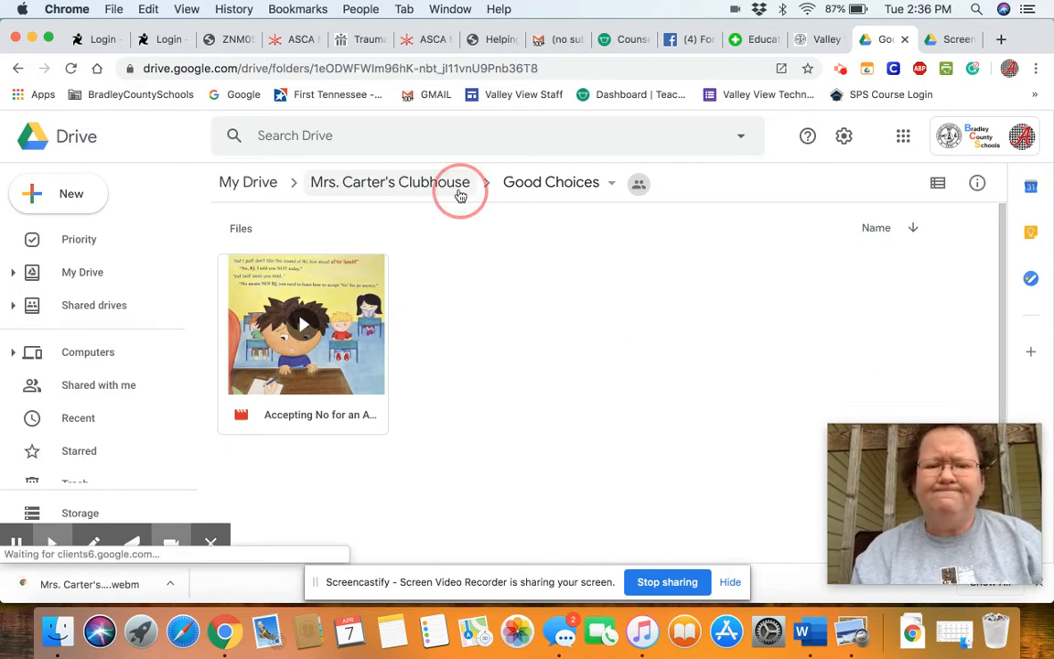
pyautogui.click(389, 182)
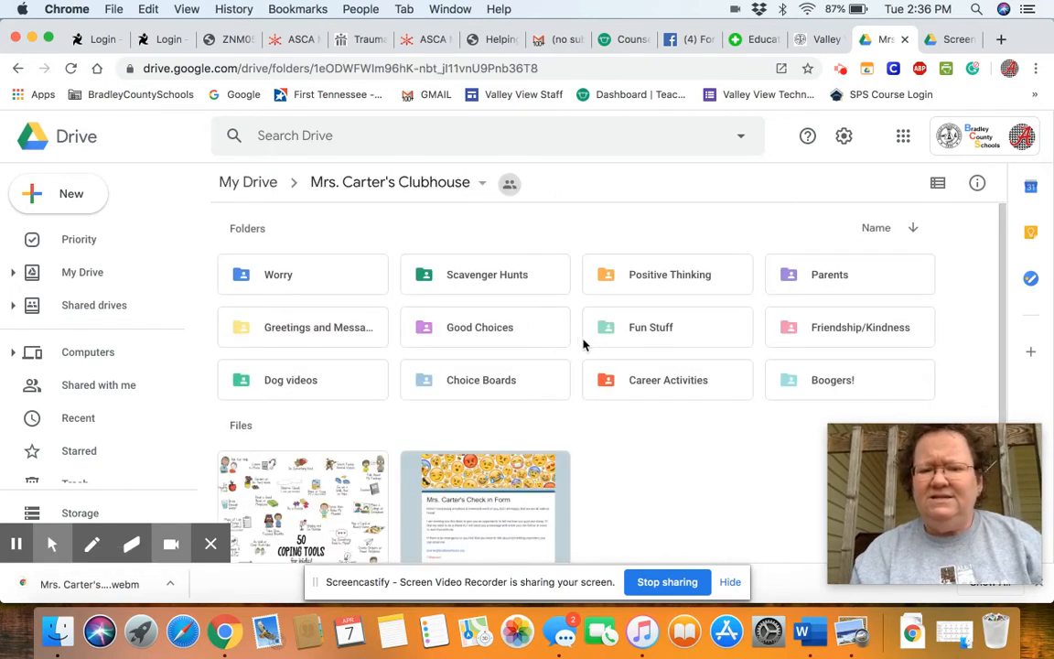
pyautogui.moveTo(641, 337)
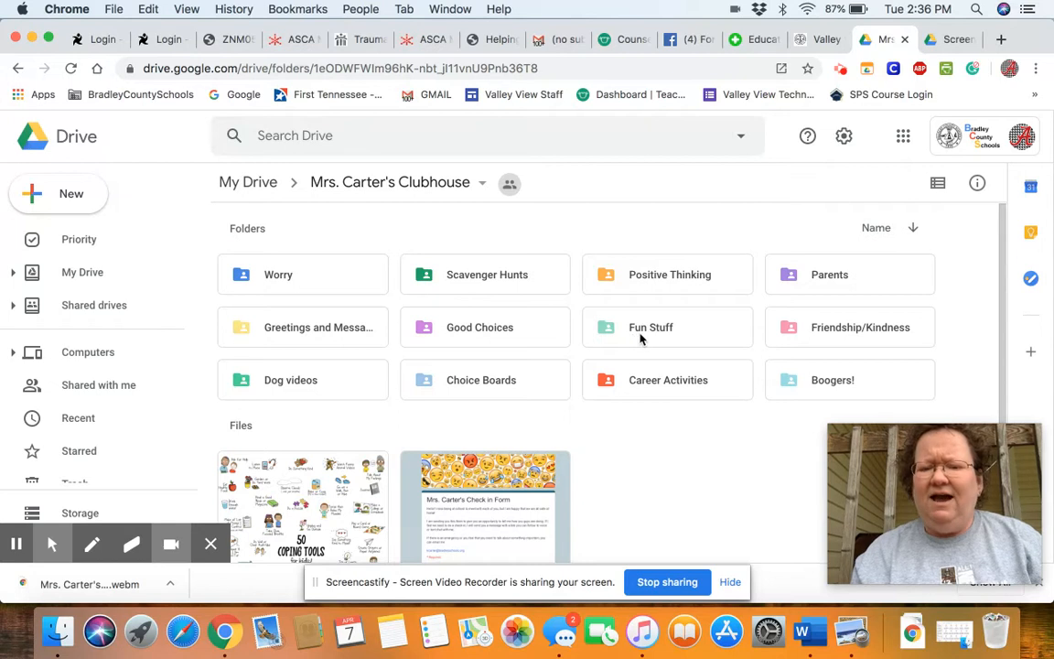
pyautogui.doubleClick(651, 327)
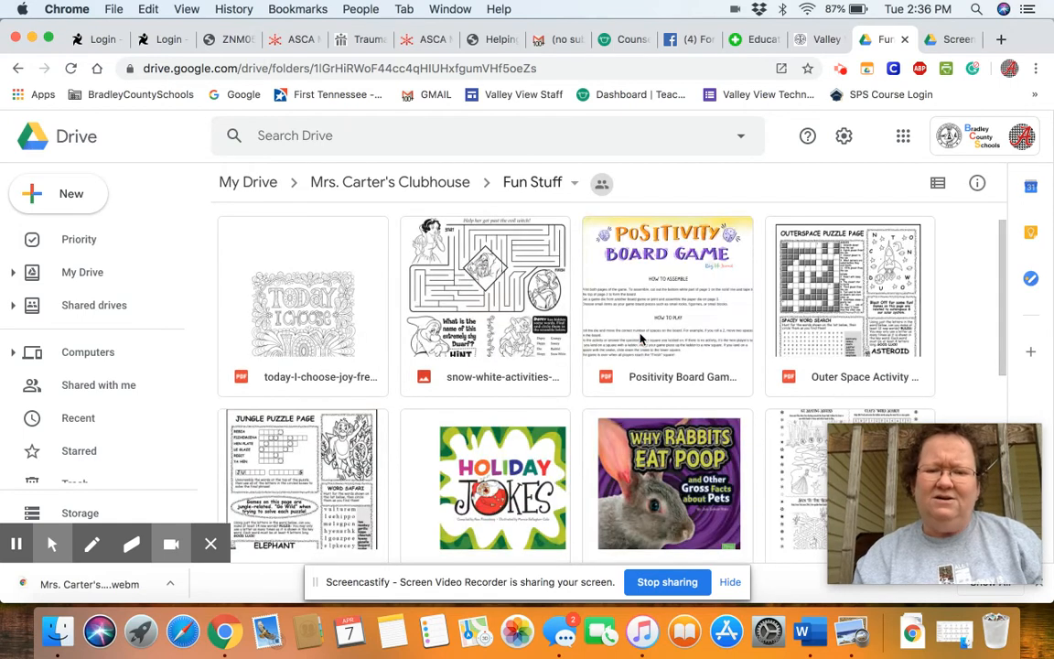
# - Scroll through the Fun Stuff folder's coloring pages, connect-the-dots sheets and Food Jokes
pyautogui.scroll(-3)
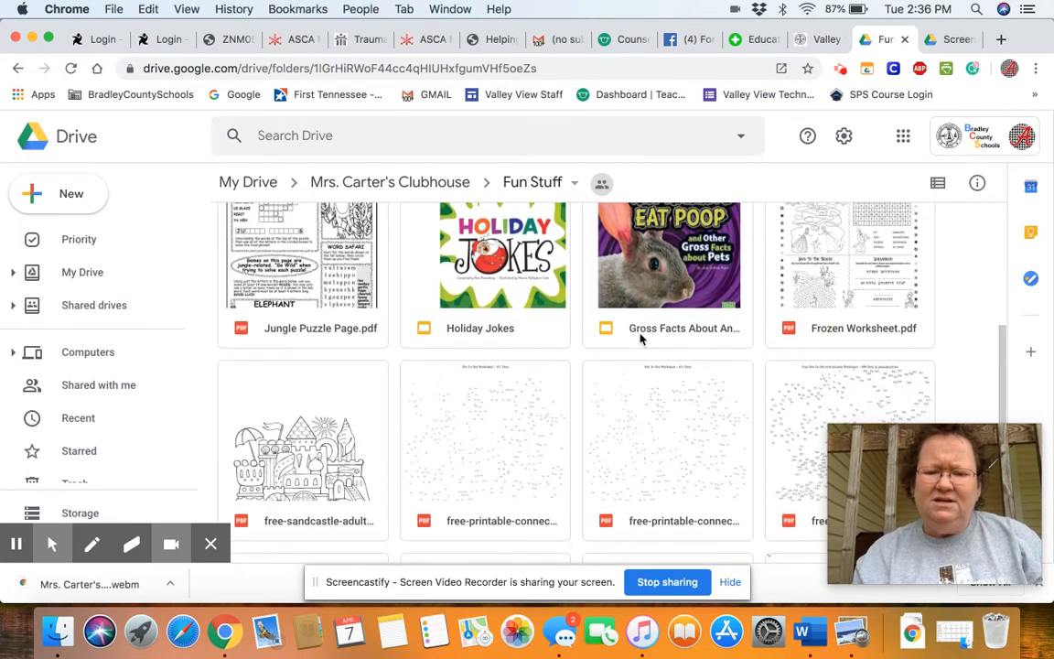
pyautogui.scroll(-3)
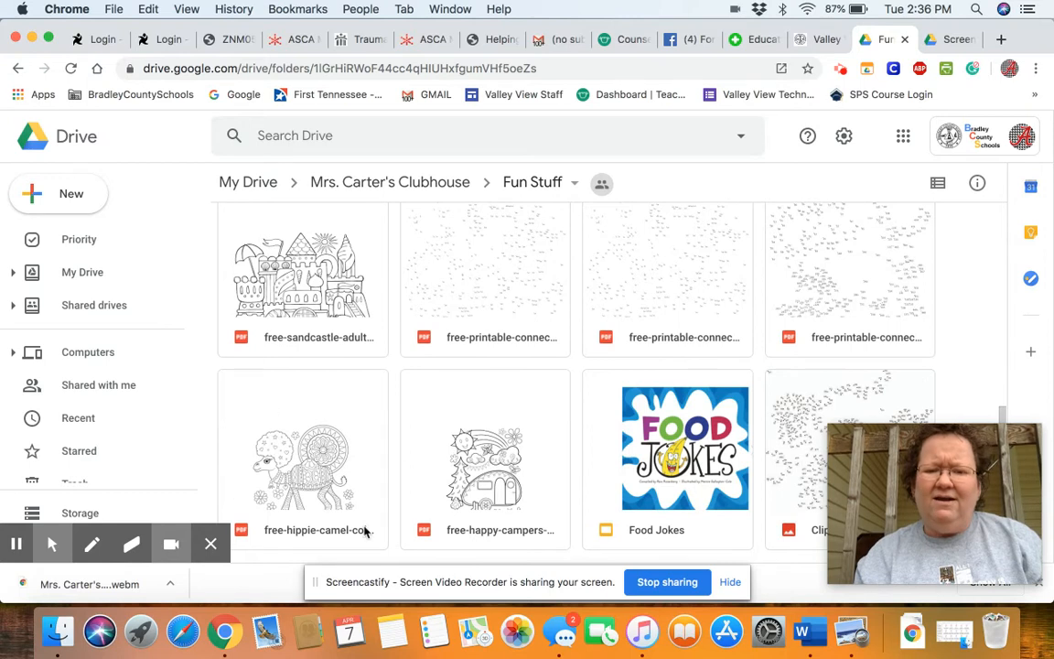
pyautogui.moveTo(499, 530)
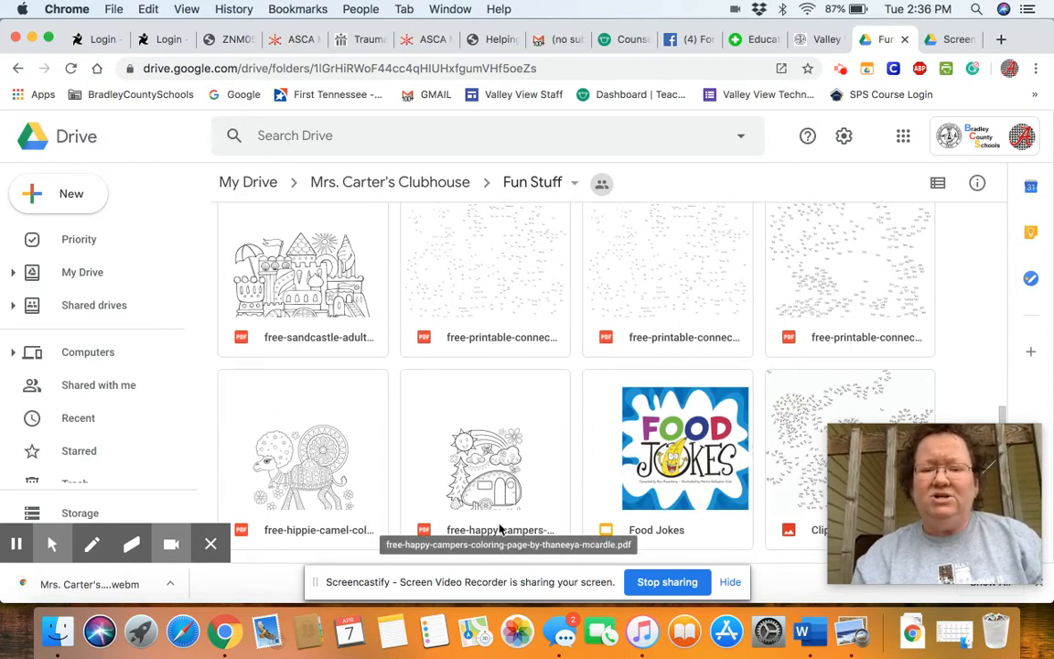
pyautogui.moveTo(864, 300)
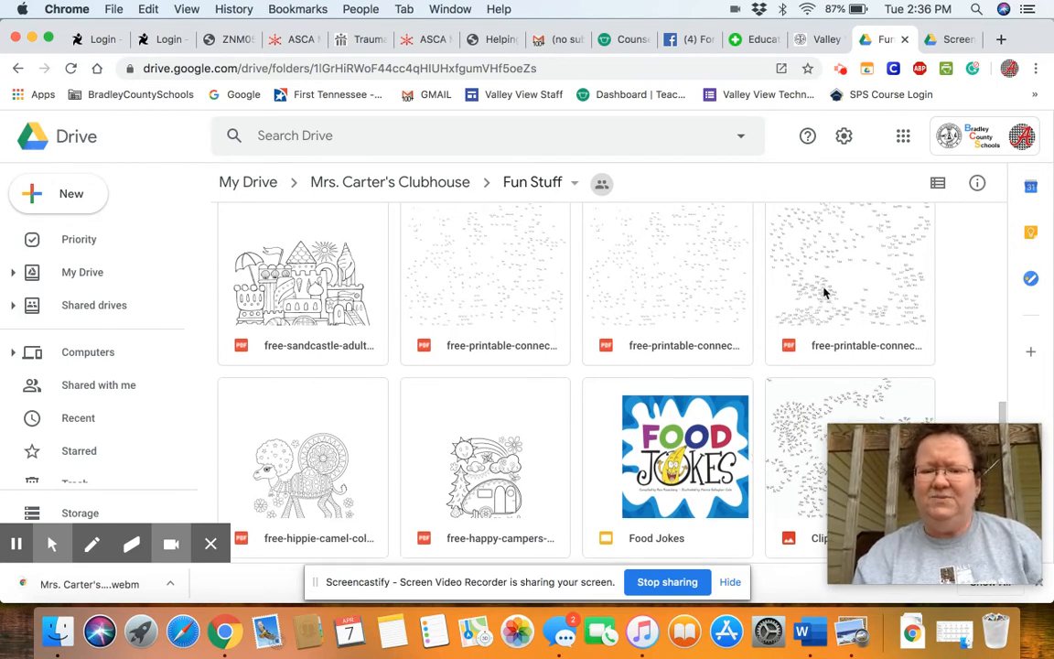
pyautogui.scroll(-3)
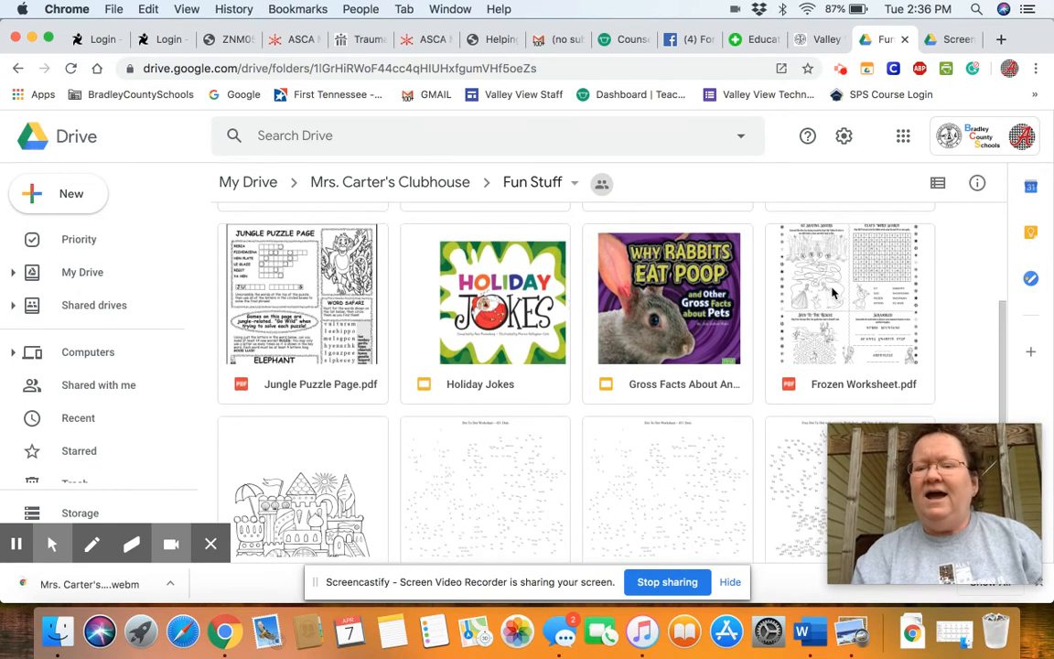
pyautogui.moveTo(821, 318)
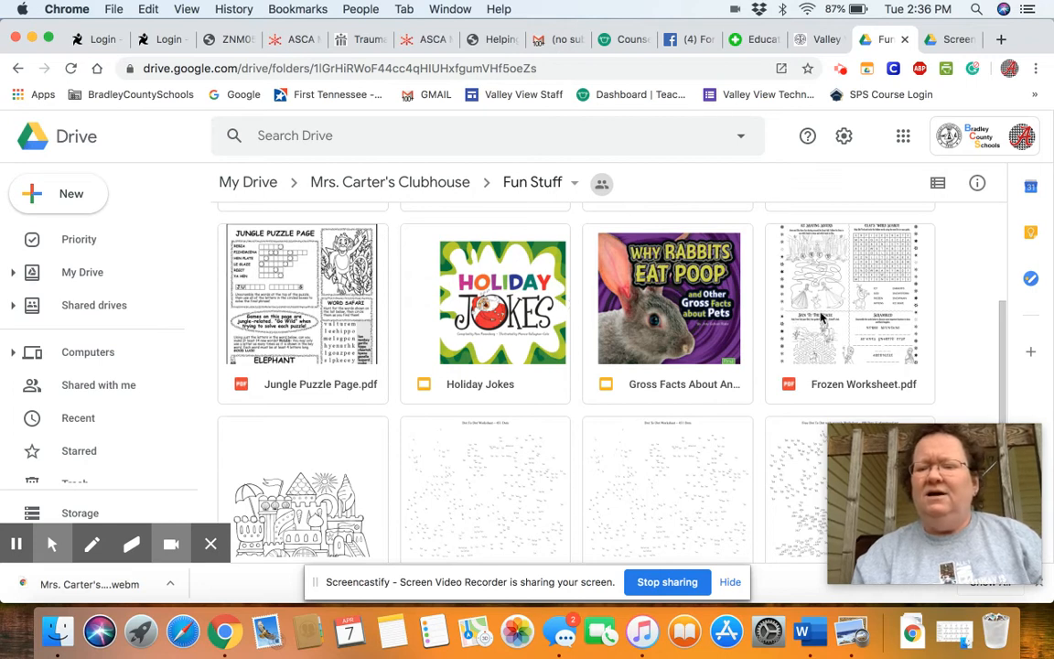
pyautogui.moveTo(912, 285)
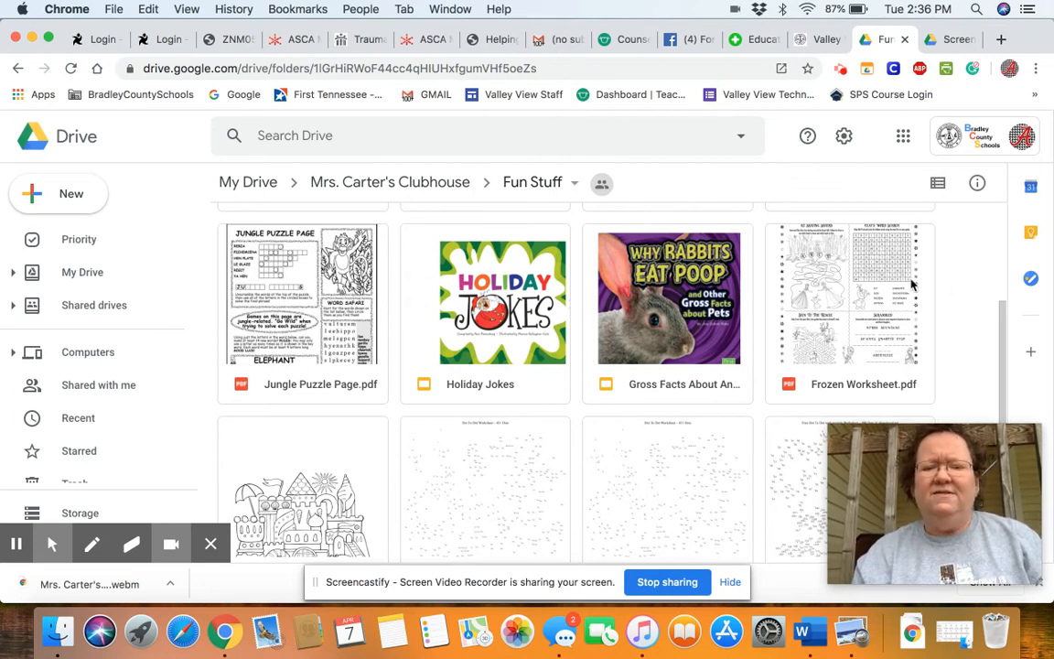
pyautogui.moveTo(670, 320)
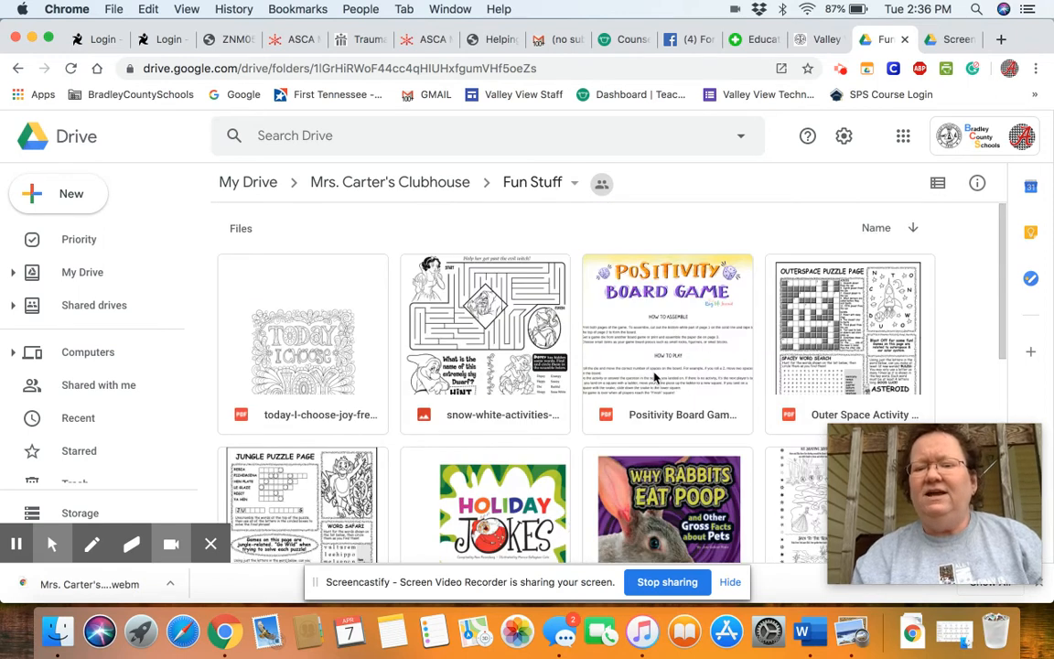
pyautogui.moveTo(444, 183)
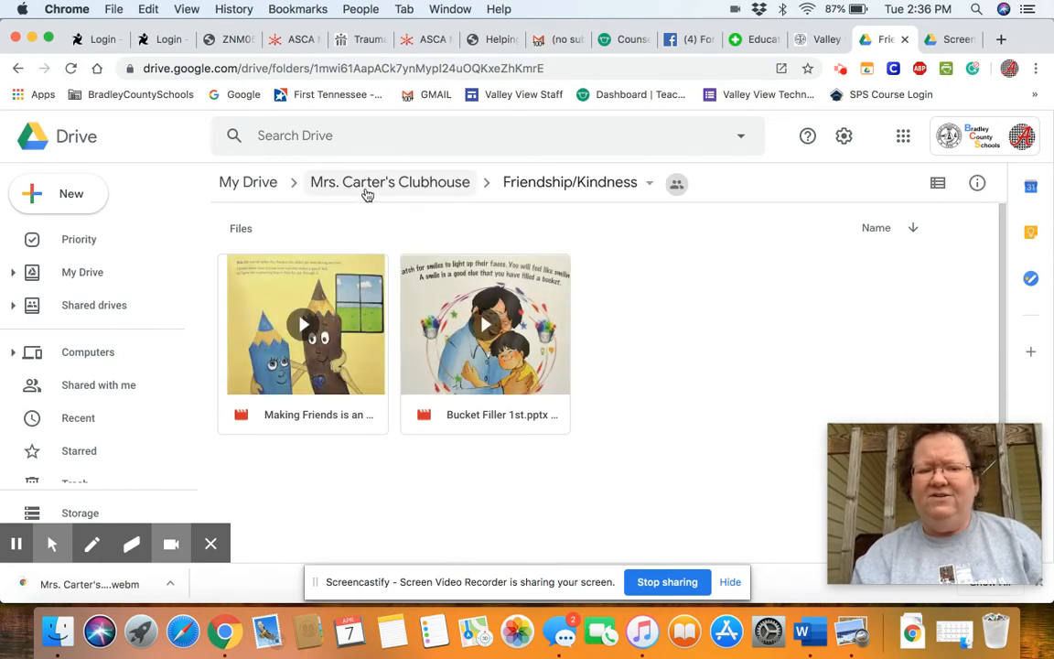
# - Return from Friendship/Kindness to the Mrs. Carter's Clubhouse folder via the breadcrumb
pyautogui.click(388, 183)
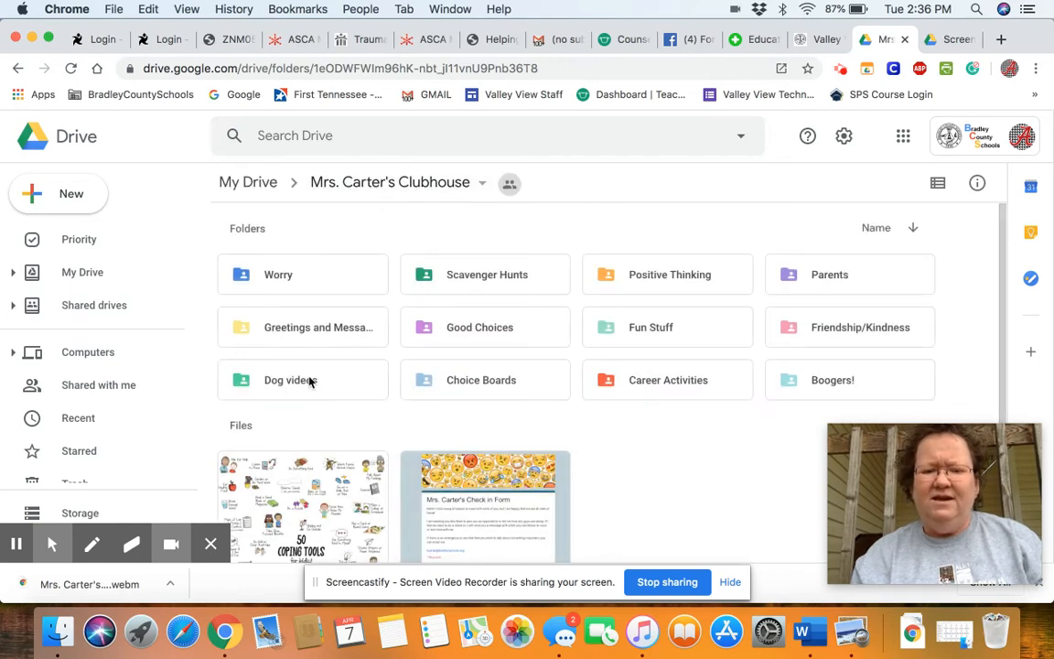
pyautogui.moveTo(309, 380)
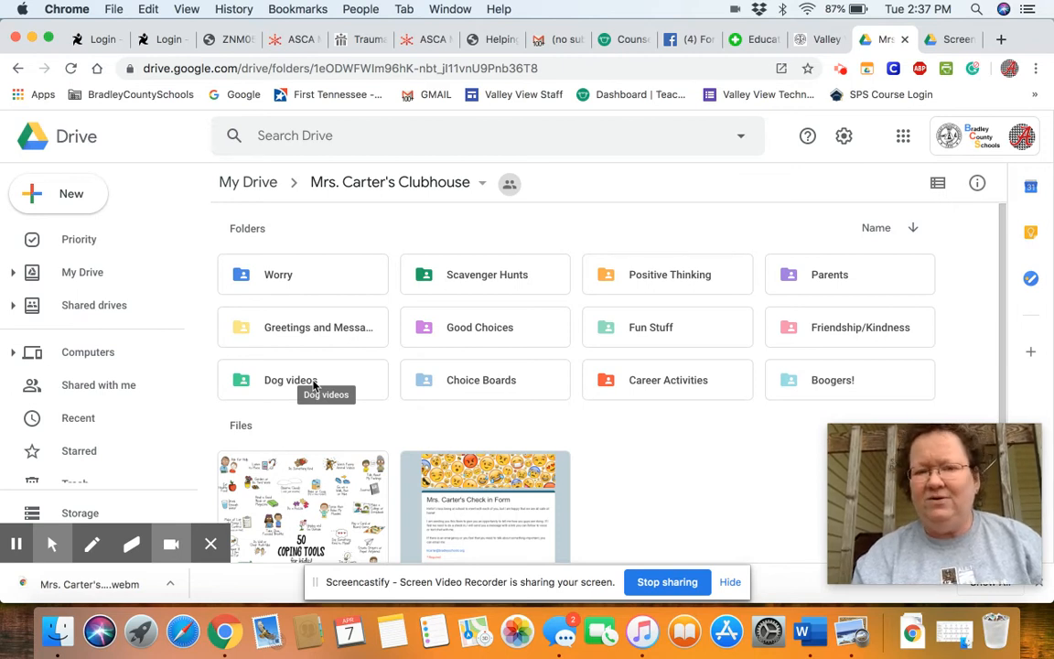
pyautogui.moveTo(350, 382)
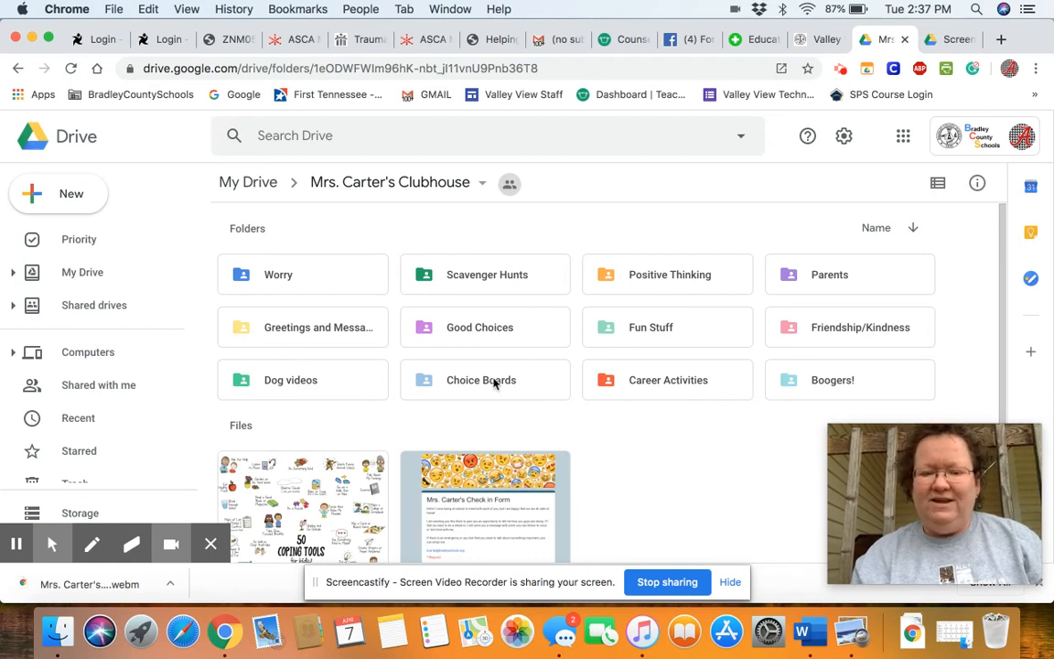
pyautogui.click(485, 380)
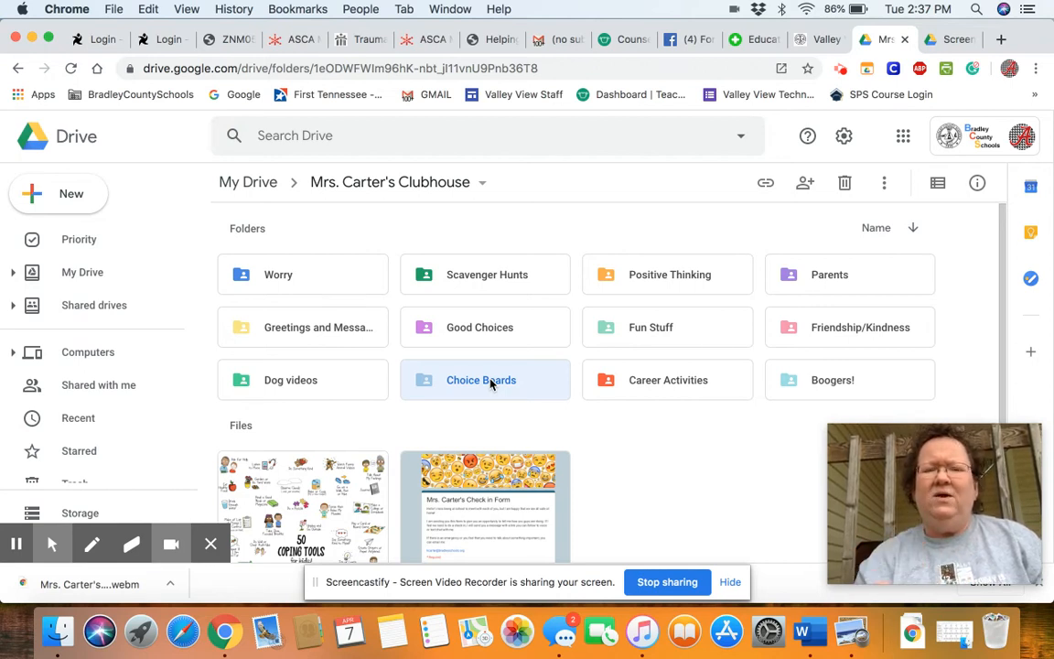
pyautogui.moveTo(492, 393)
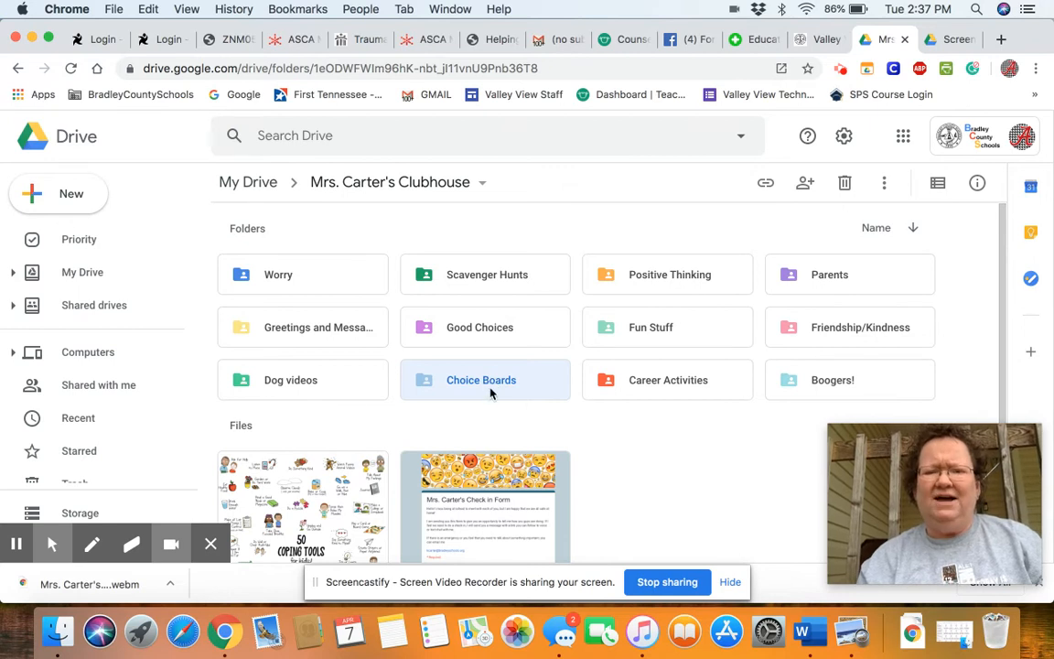
pyautogui.moveTo(679, 393)
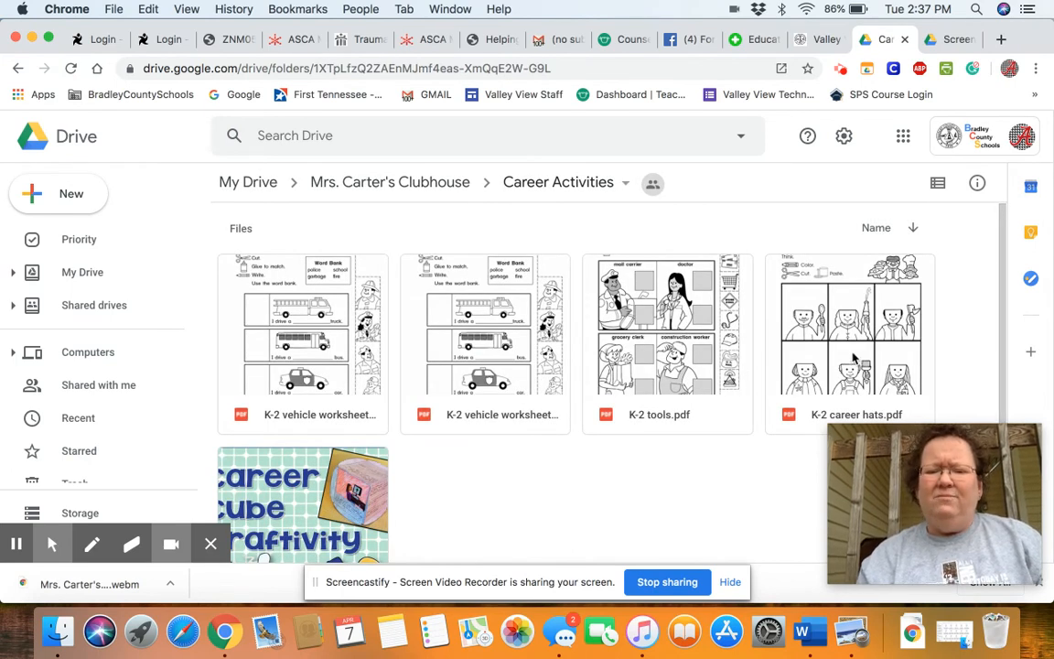
pyautogui.moveTo(379, 369)
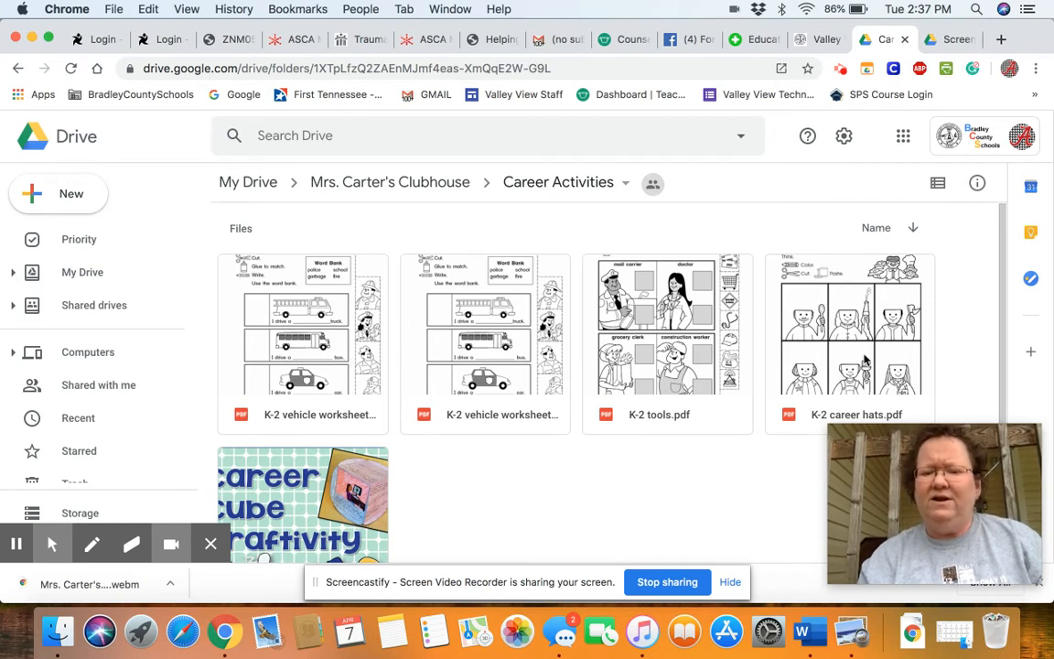
# - Scroll the Career Activities folder to show the K-2 worksheets and Career Cube Craftivity
pyautogui.scroll(-3)
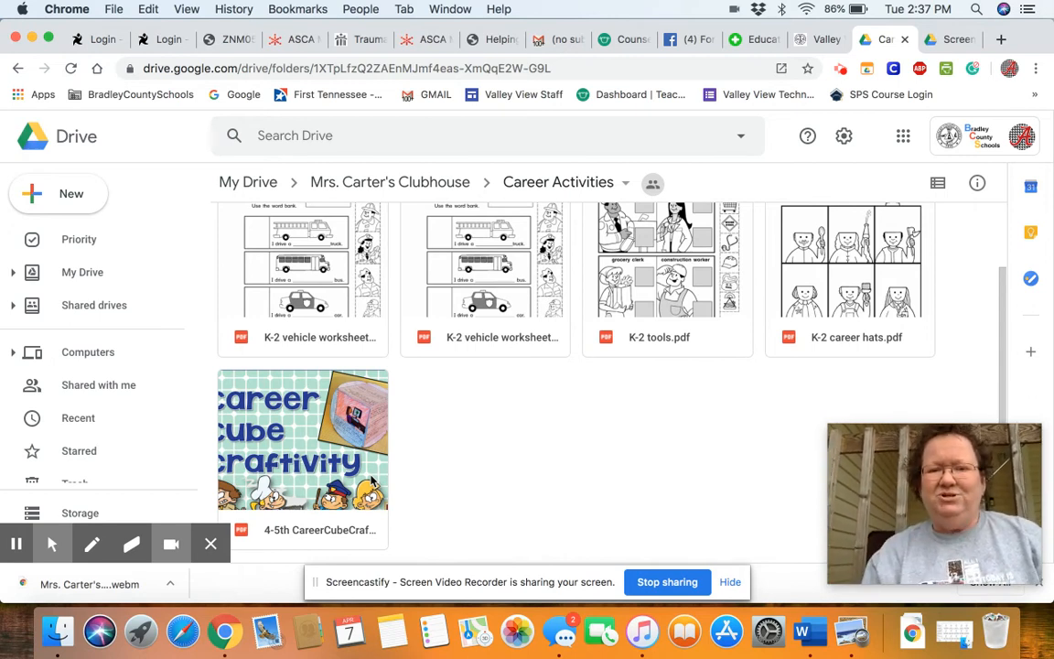
pyautogui.moveTo(628, 313)
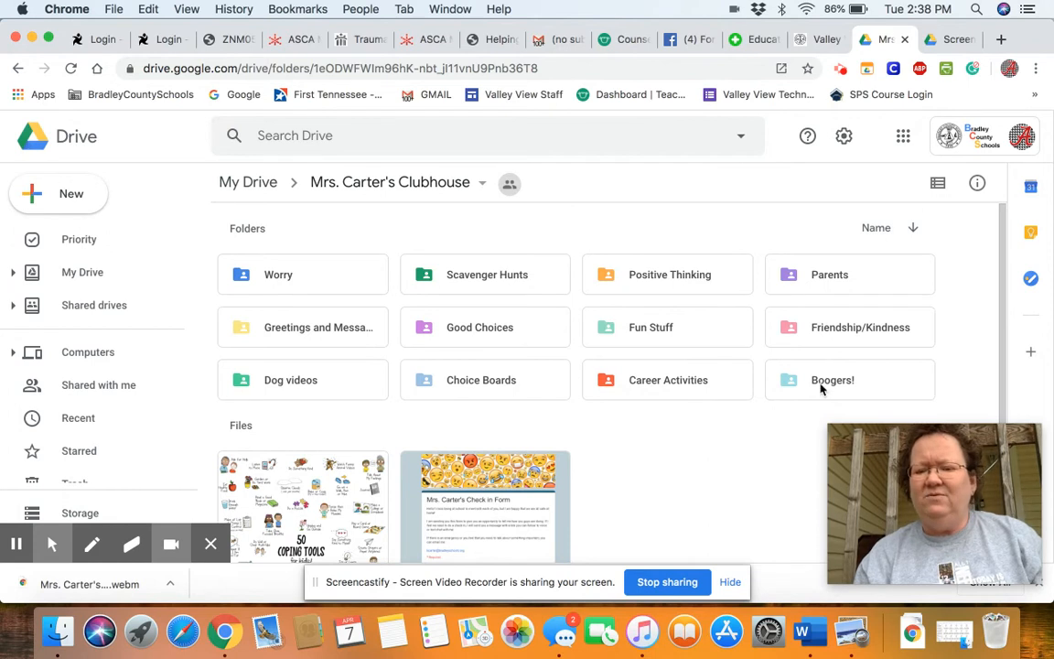
pyautogui.moveTo(709, 476)
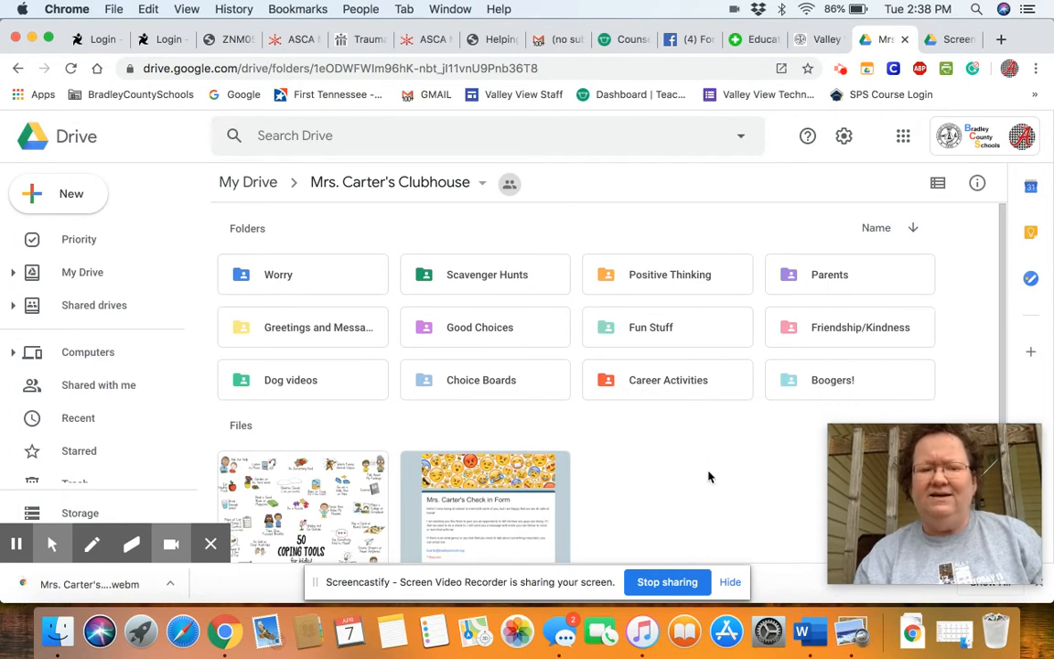
# - Scroll to the Clubhouse files and open Mrs. Carter's Check-In Form in Forms
pyautogui.scroll(-3)
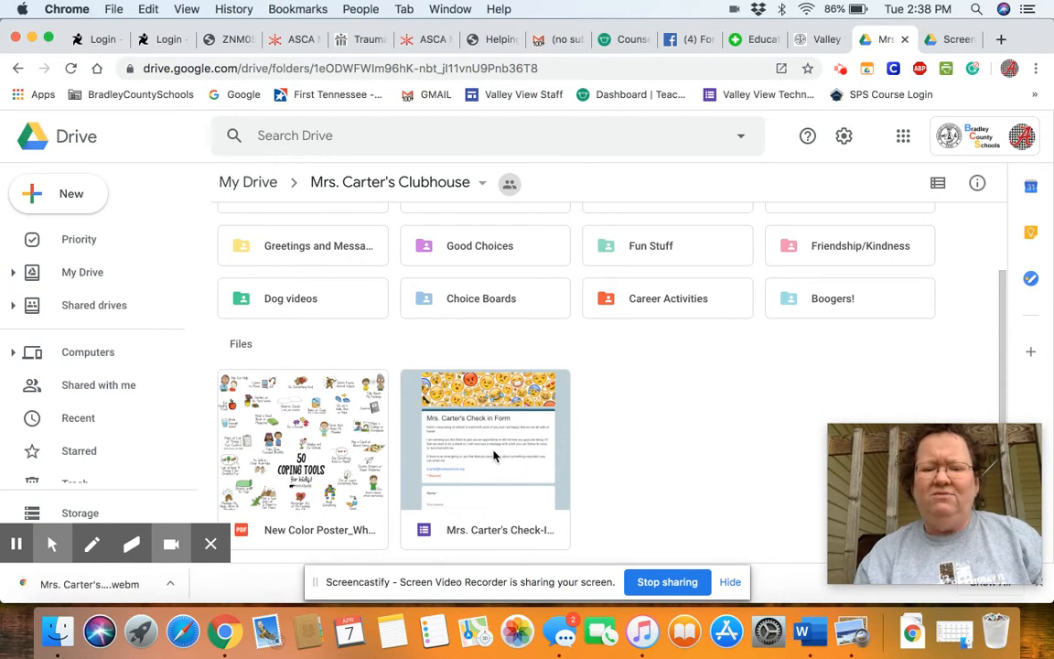
pyautogui.click(493, 456)
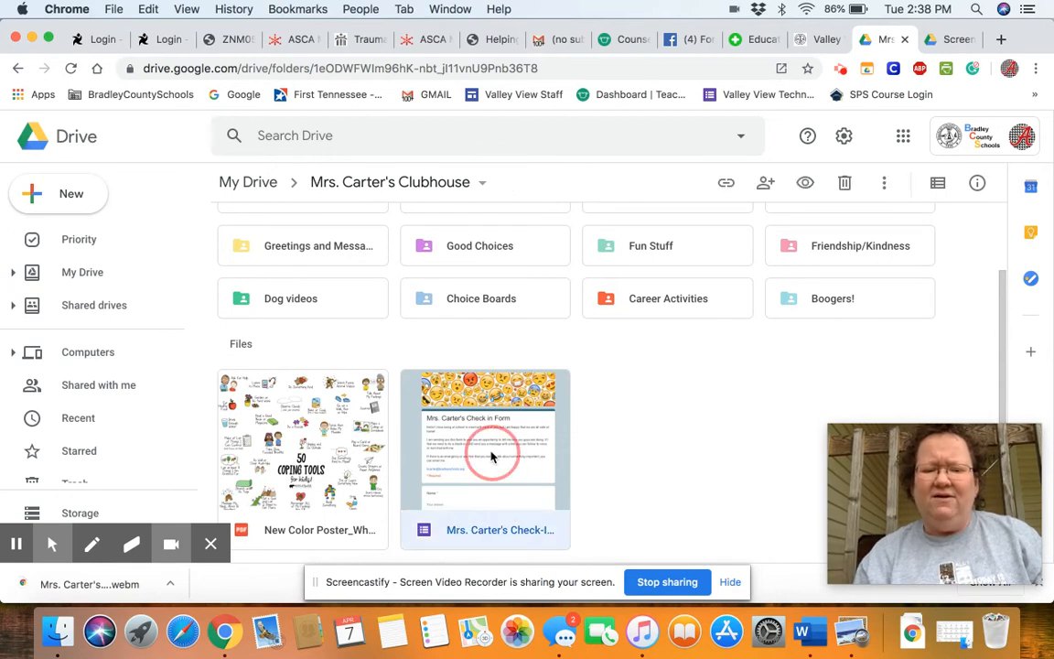
pyautogui.doubleClick(491, 456)
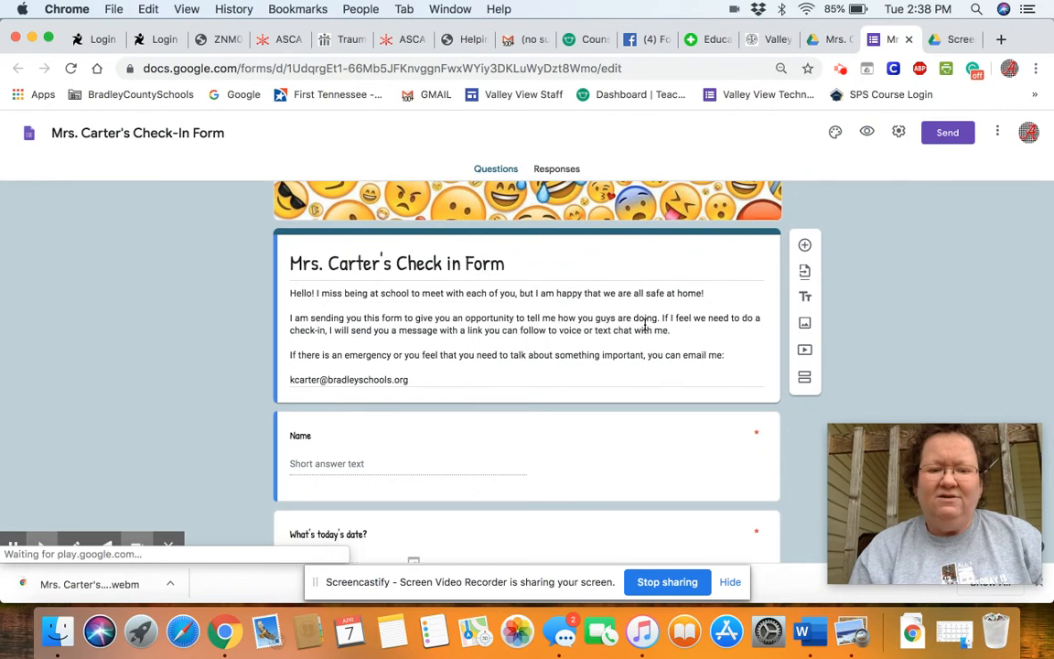
# - Scroll through the date, feelings, positive-things and Time with Mrs. Carter questions
pyautogui.scroll(-3)
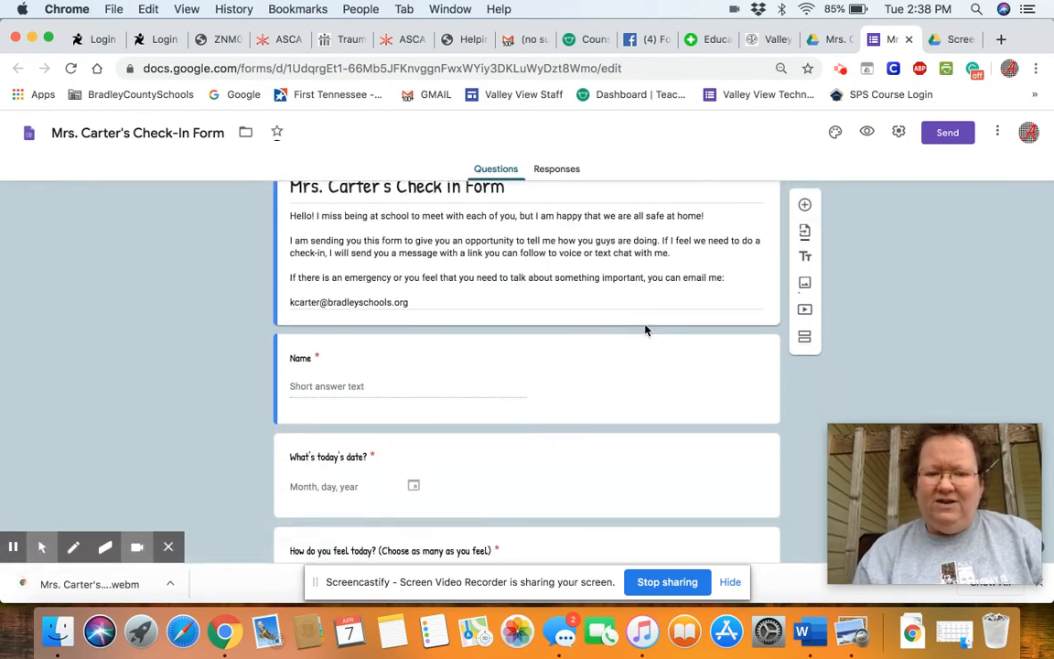
pyautogui.scroll(-3)
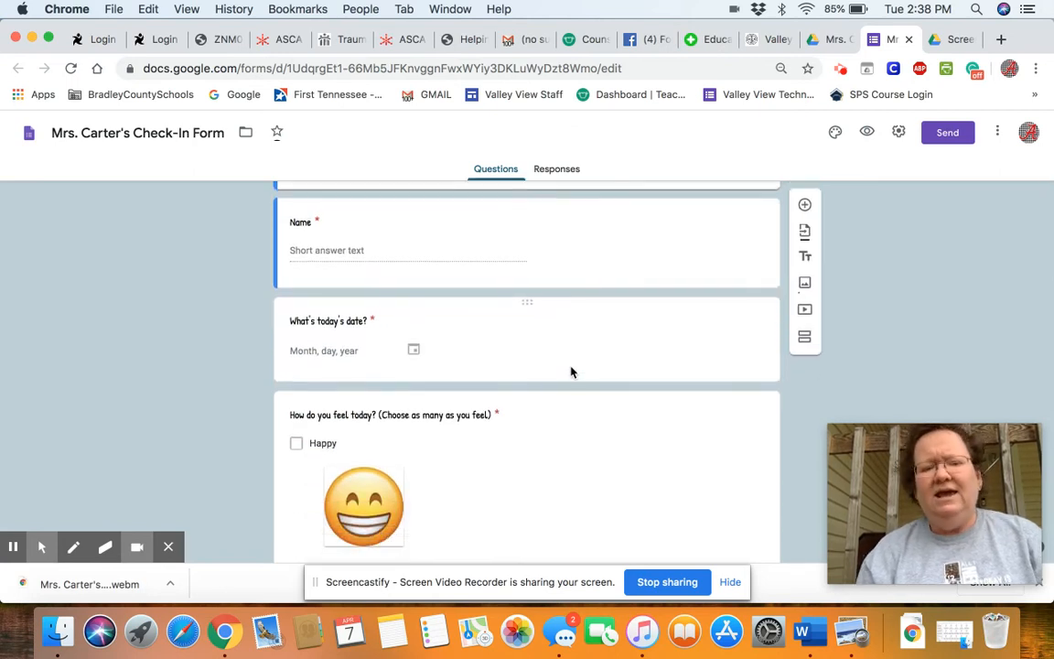
pyautogui.scroll(-3)
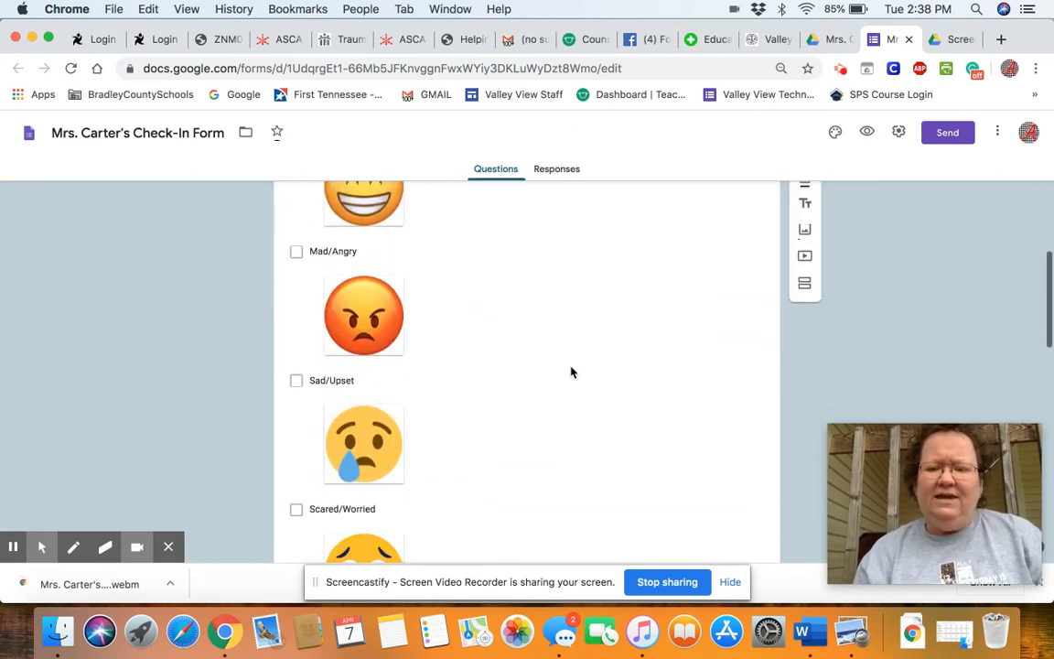
pyautogui.scroll(-3)
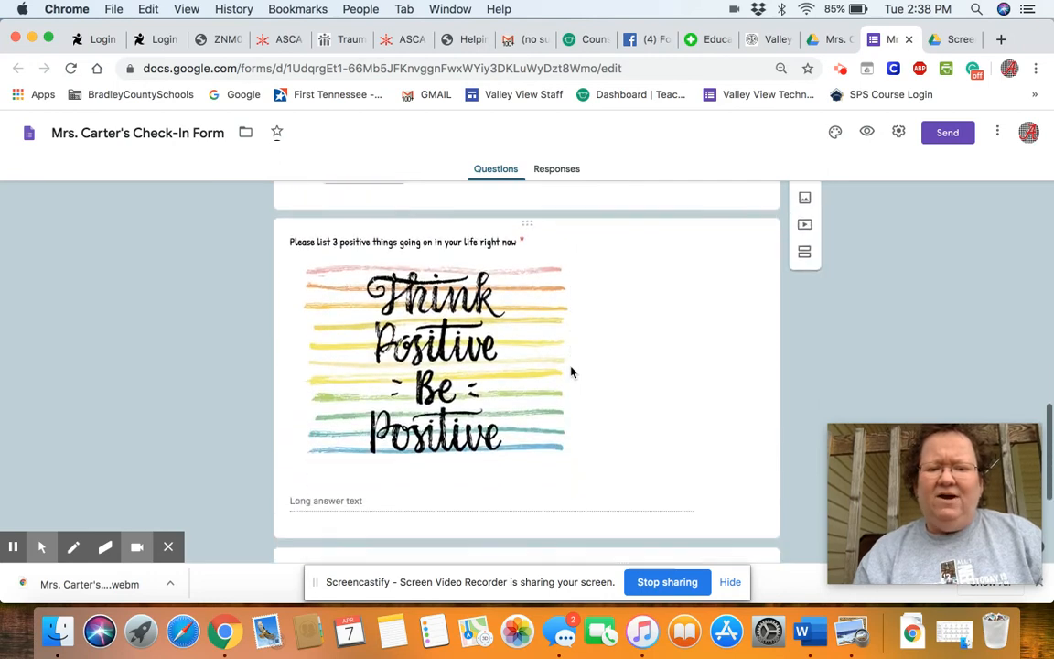
pyautogui.scroll(-3)
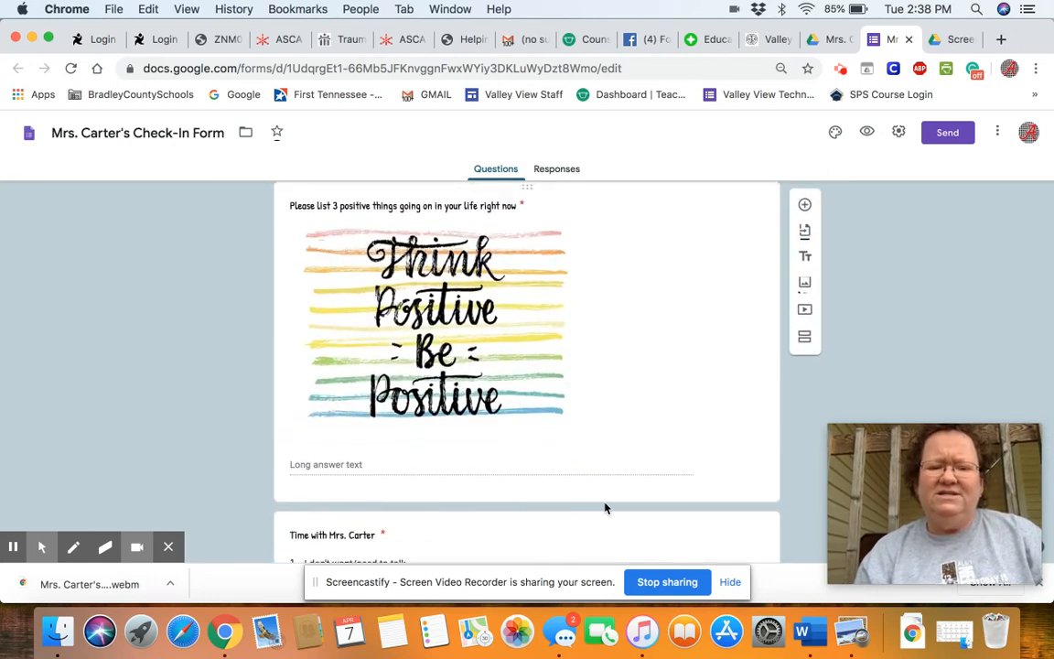
pyautogui.moveTo(564, 475)
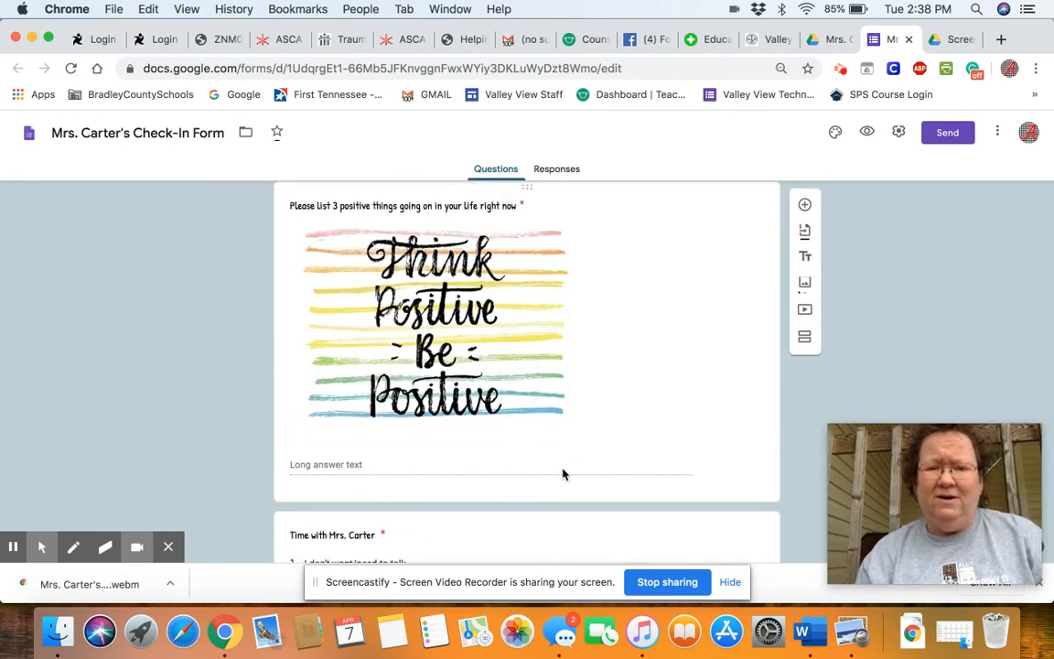
pyautogui.scroll(-3)
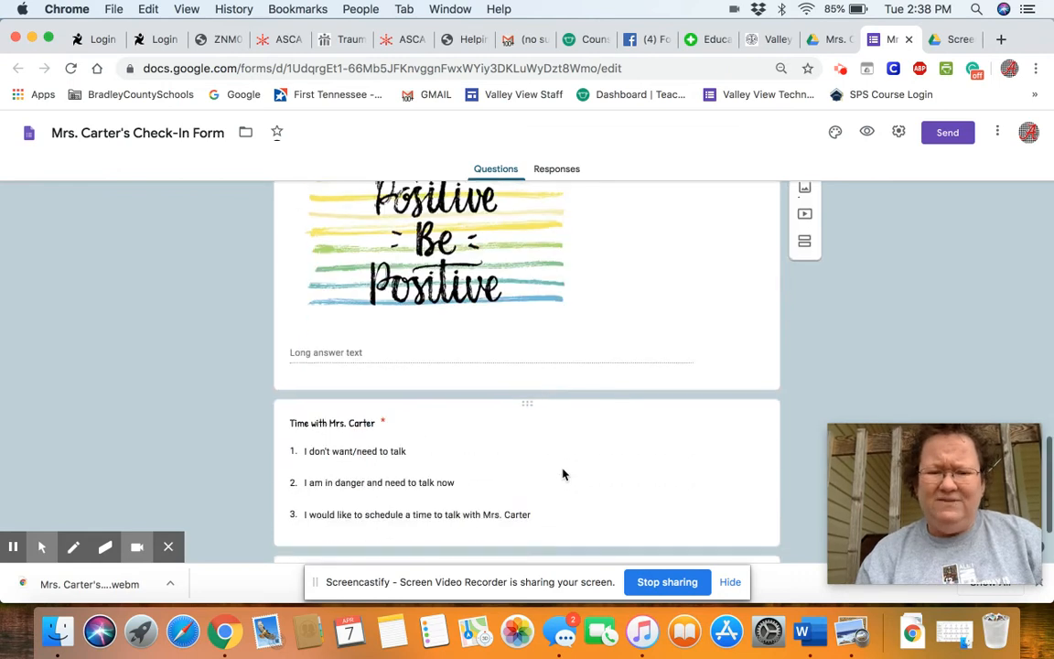
pyautogui.scroll(-3)
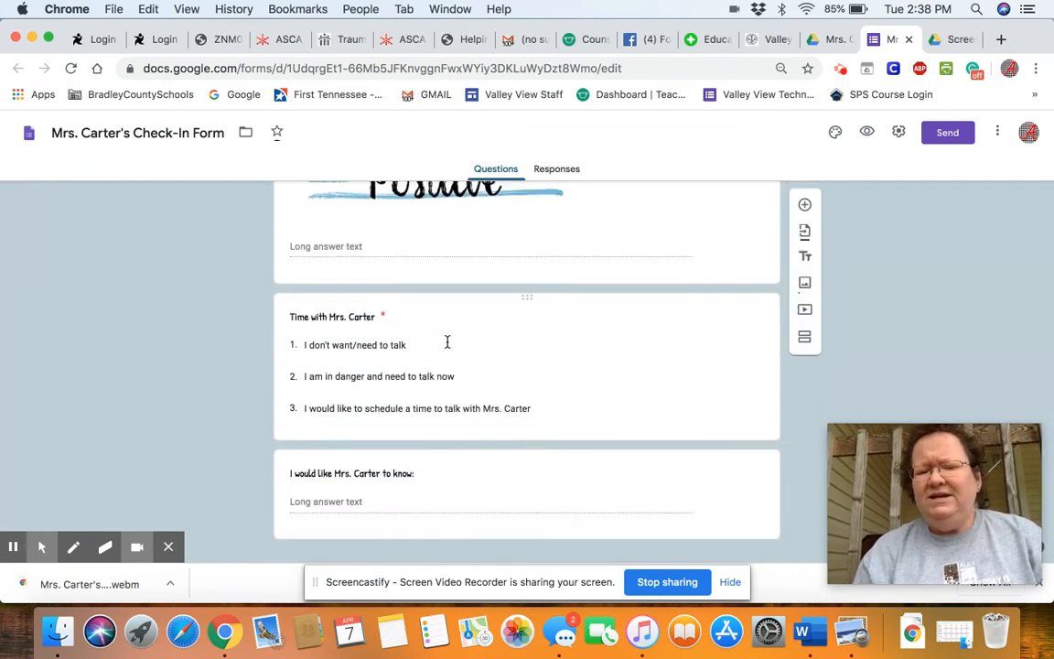
pyautogui.moveTo(488, 379)
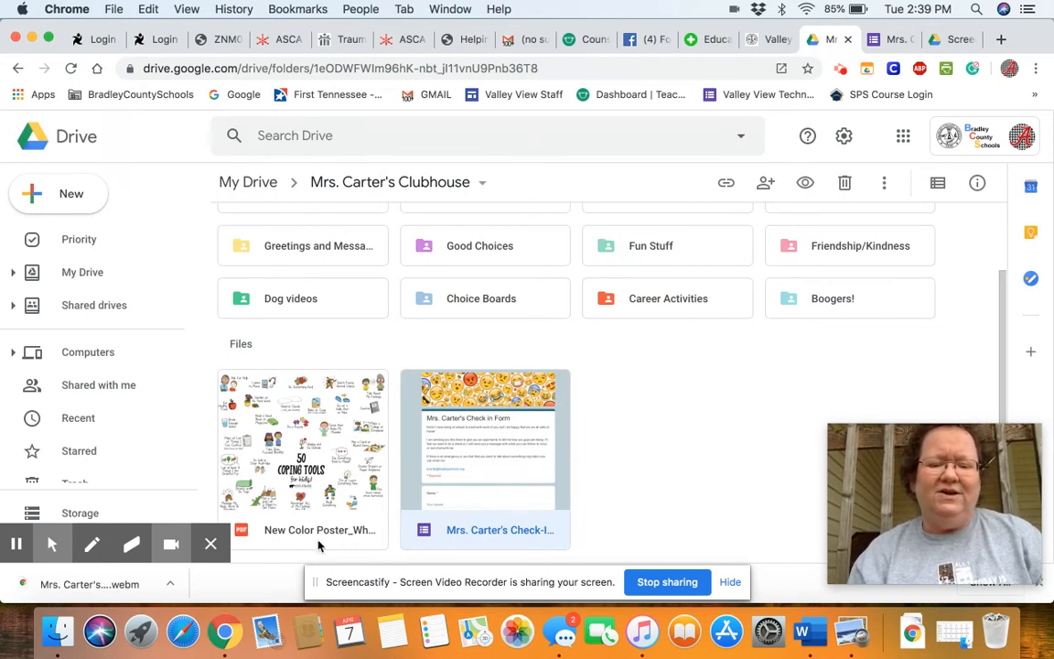
pyautogui.moveTo(266, 454)
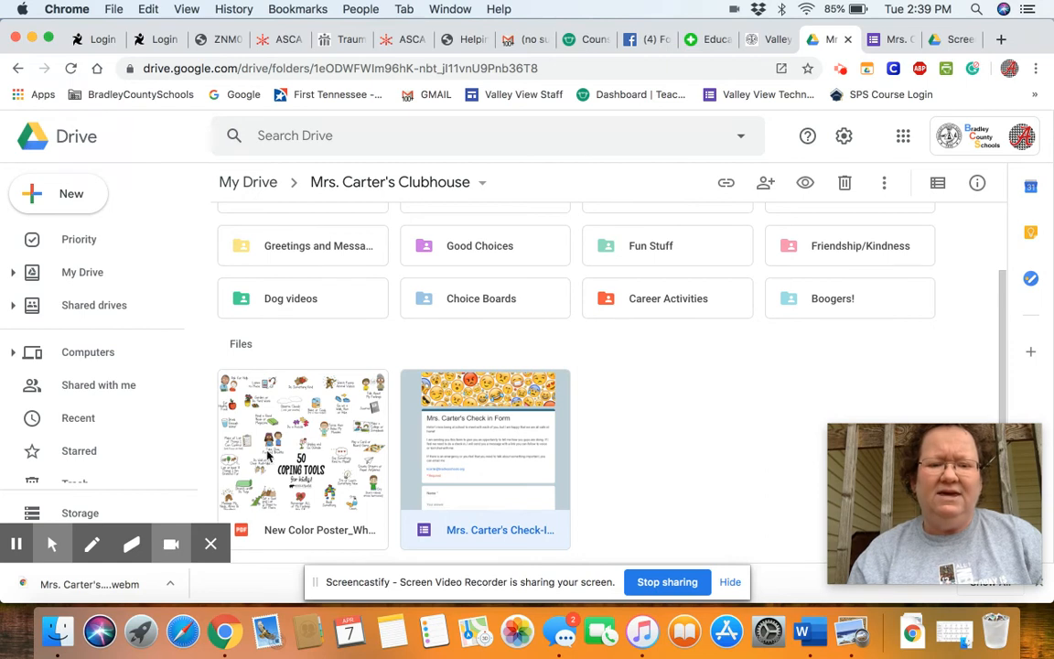
# - Scroll the Clubhouse folder to the top and open the Screencastify recording controls
pyautogui.scroll(3)
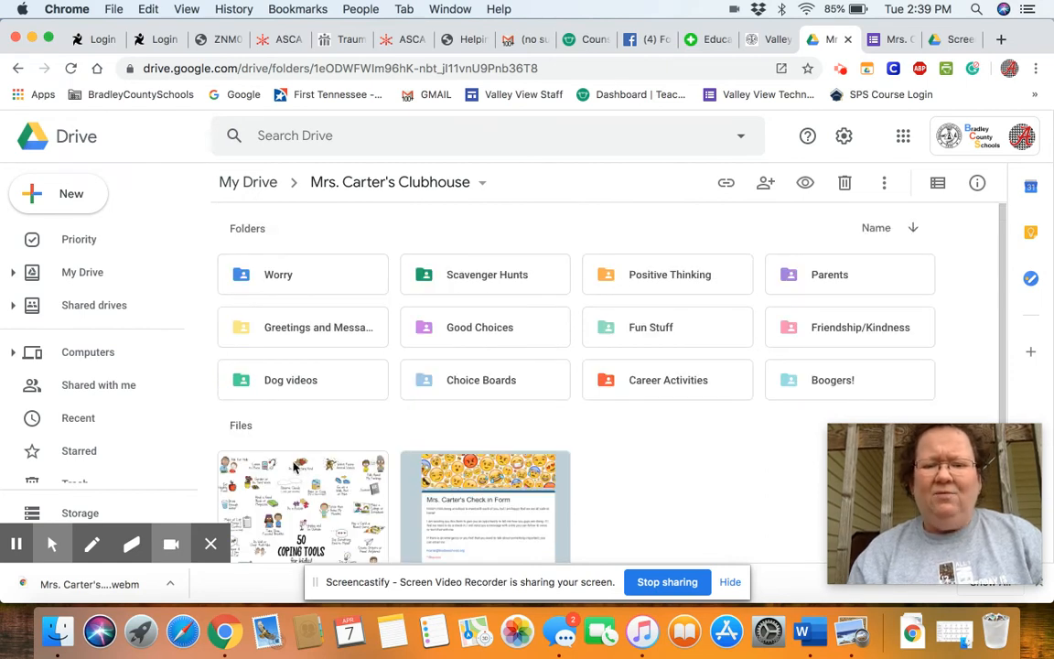
pyautogui.moveTo(428, 424)
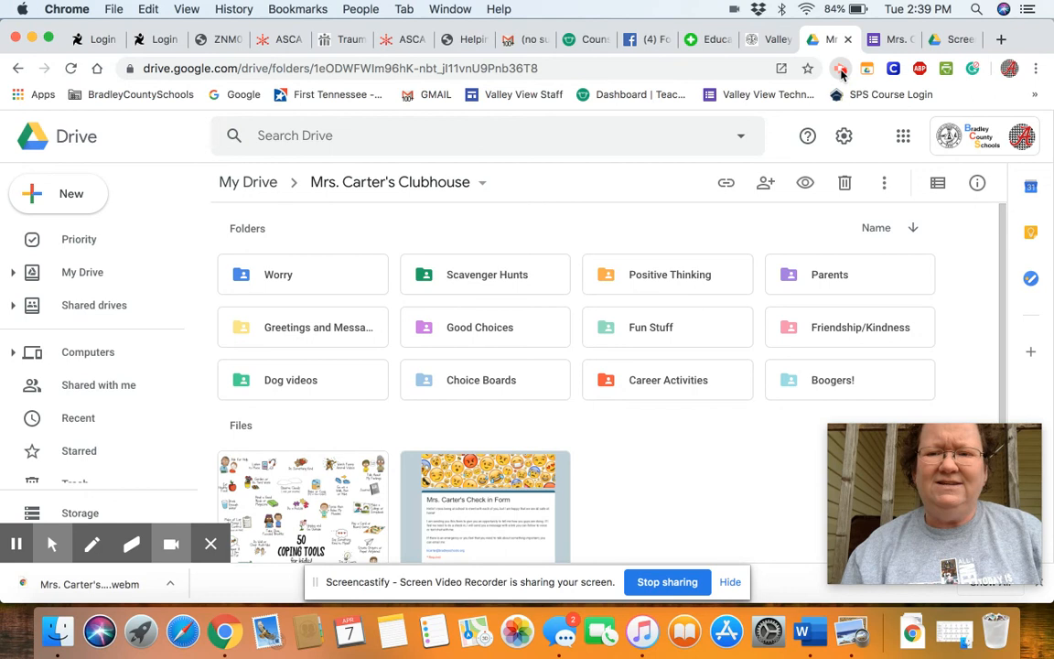
pyautogui.click(837, 69)
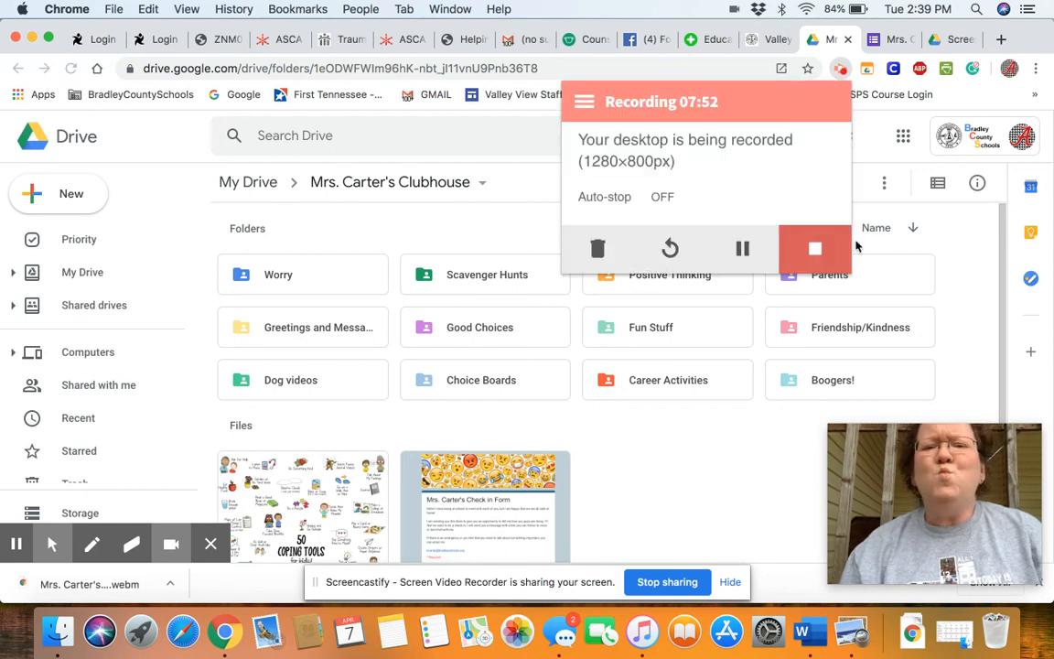